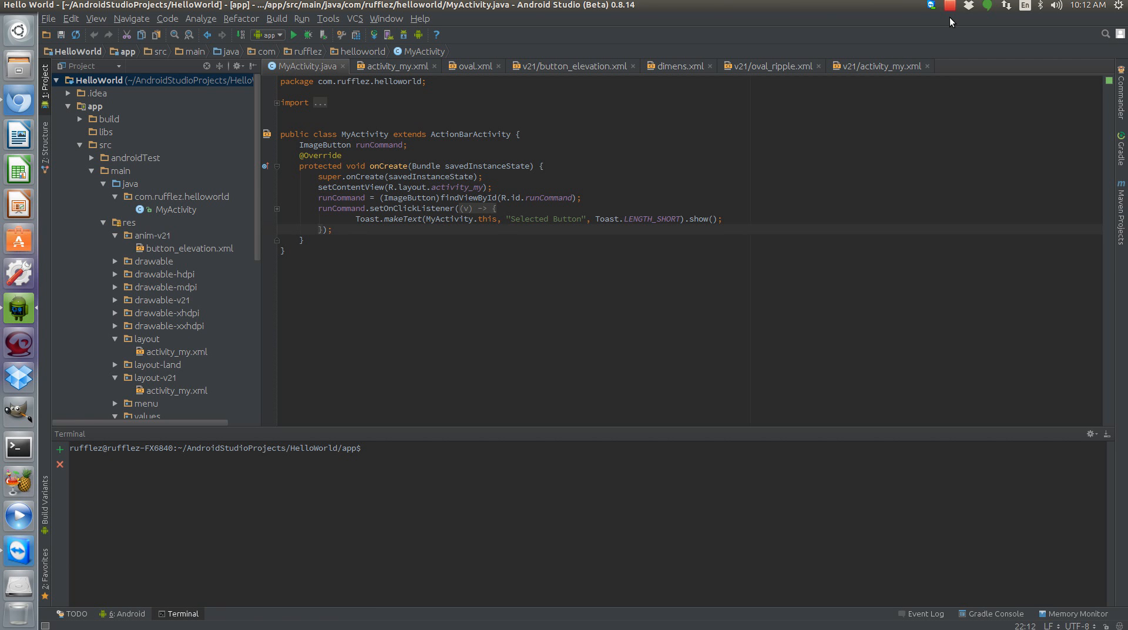
pyautogui.moveTo(820, 12)
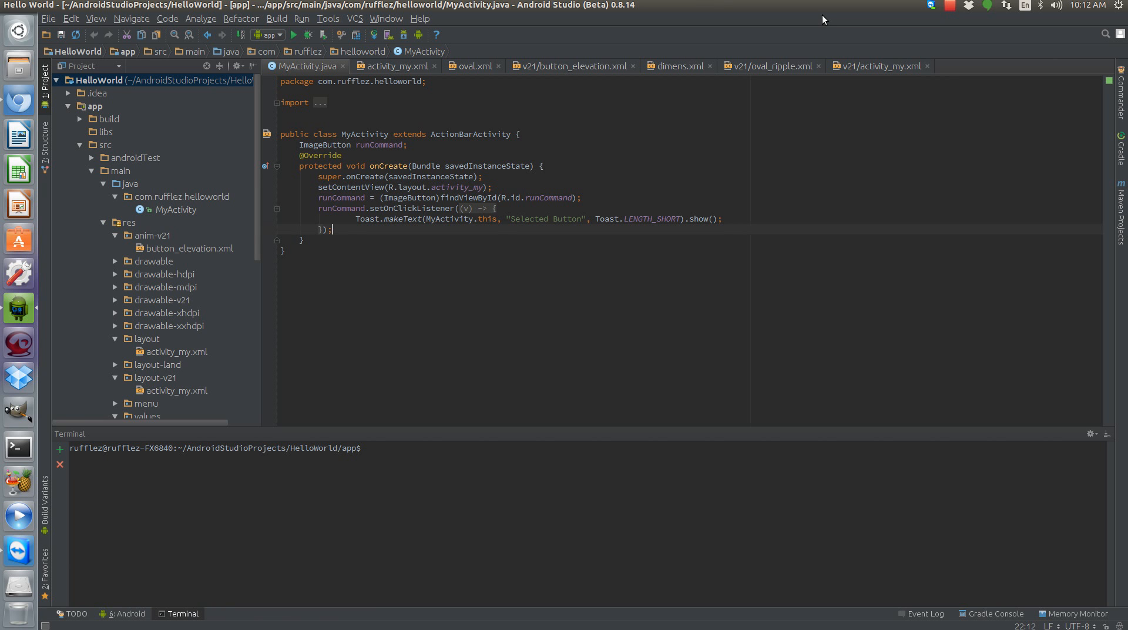
pyautogui.moveTo(824, 19)
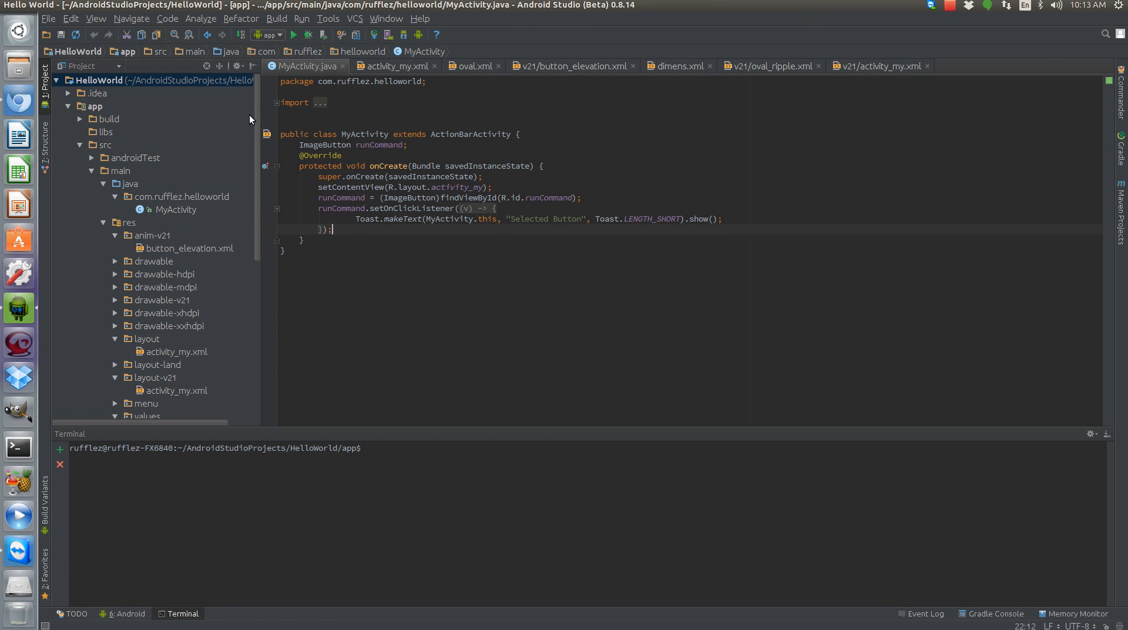
pyautogui.moveTo(248, 120)
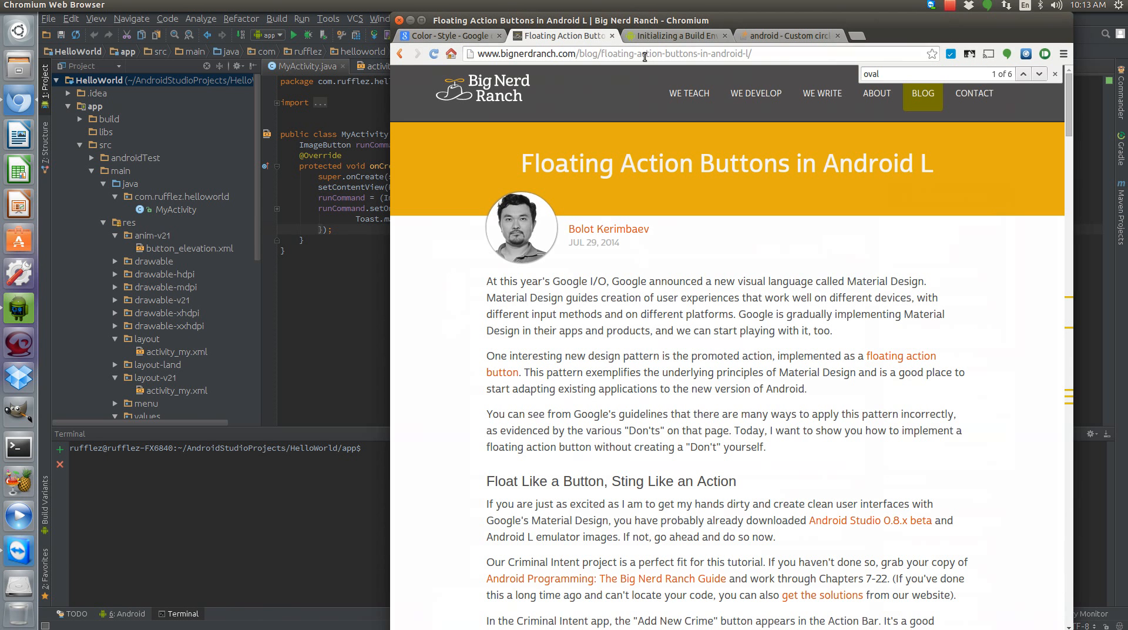
# Open layout/activity_my.xml, then layout-v21/activity_my.xml with its orange add button preview
pyautogui.scroll(-3)
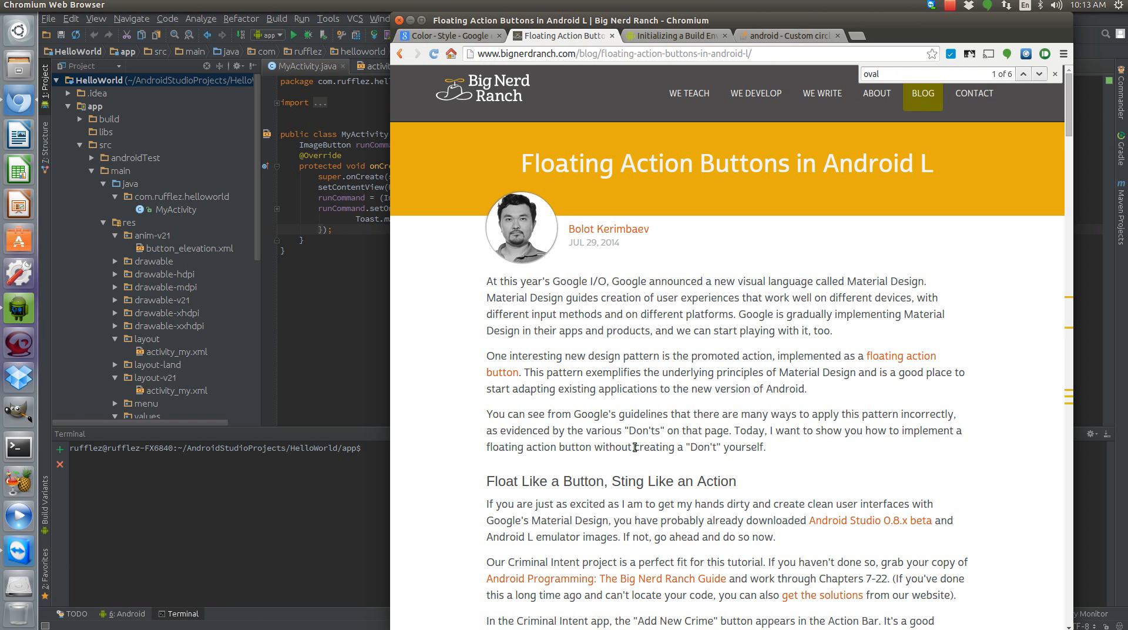
pyautogui.moveTo(725, 325)
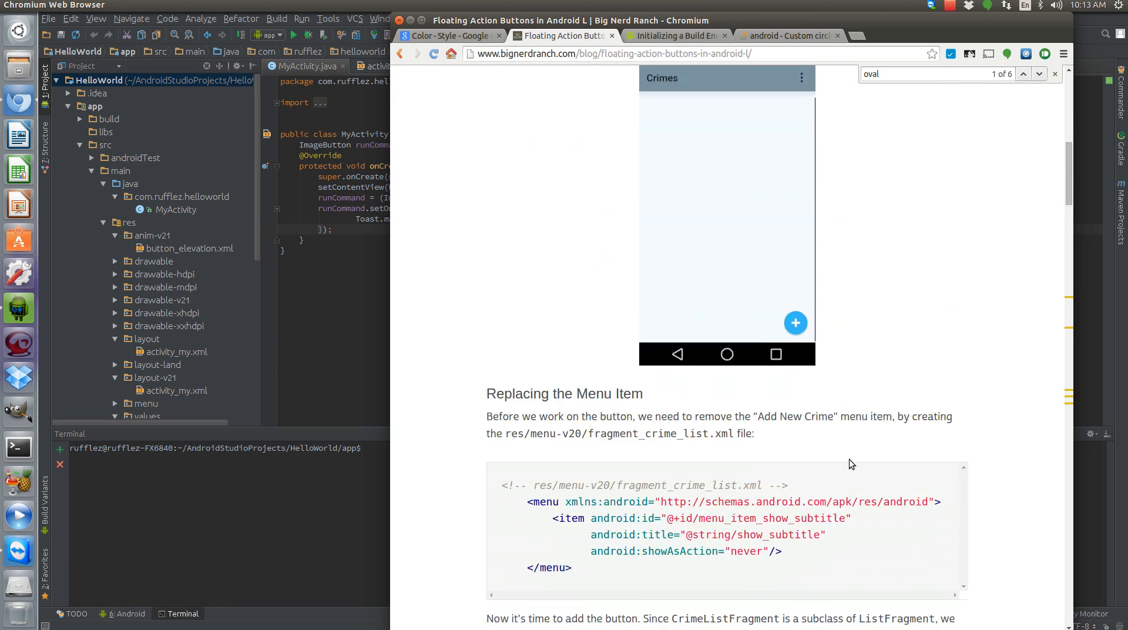
pyautogui.scroll(-3)
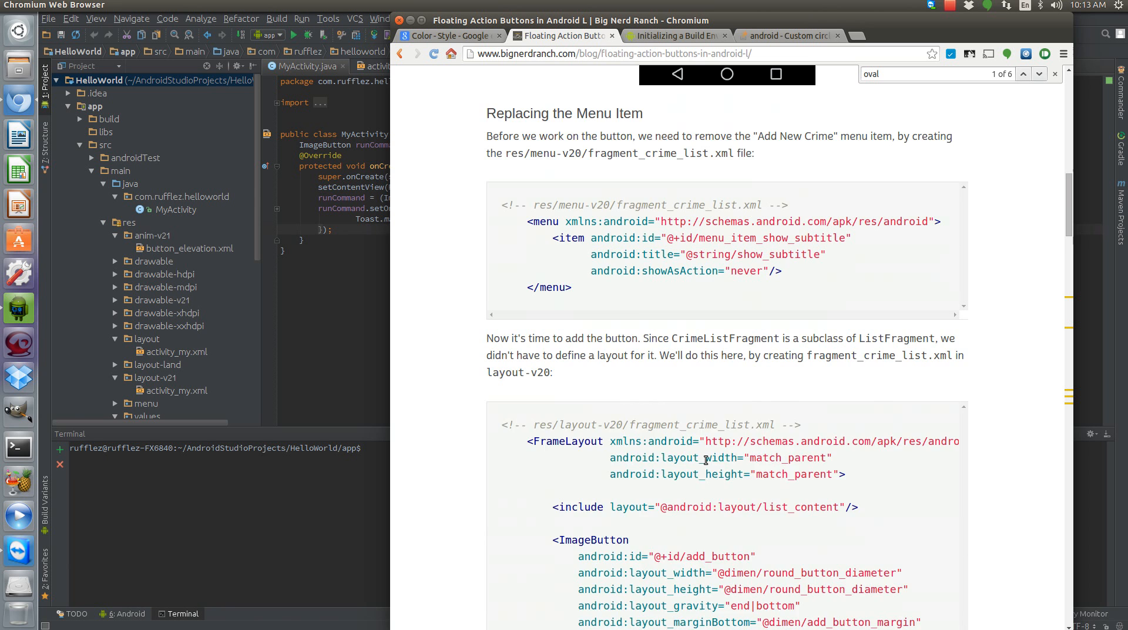
pyautogui.scroll(-3)
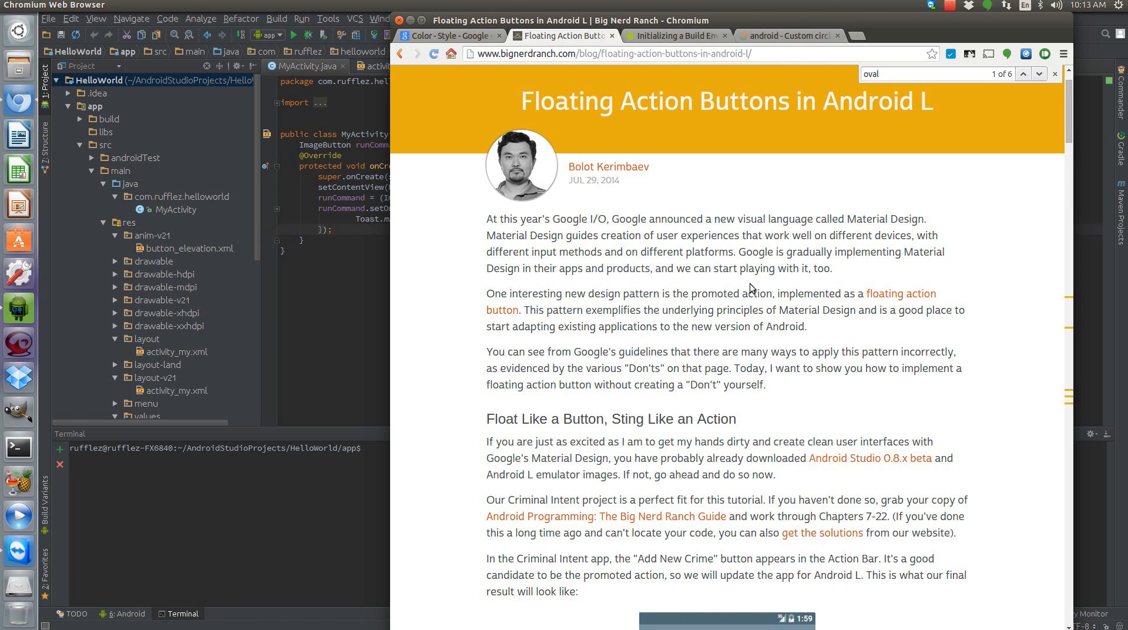
pyautogui.moveTo(831, 265)
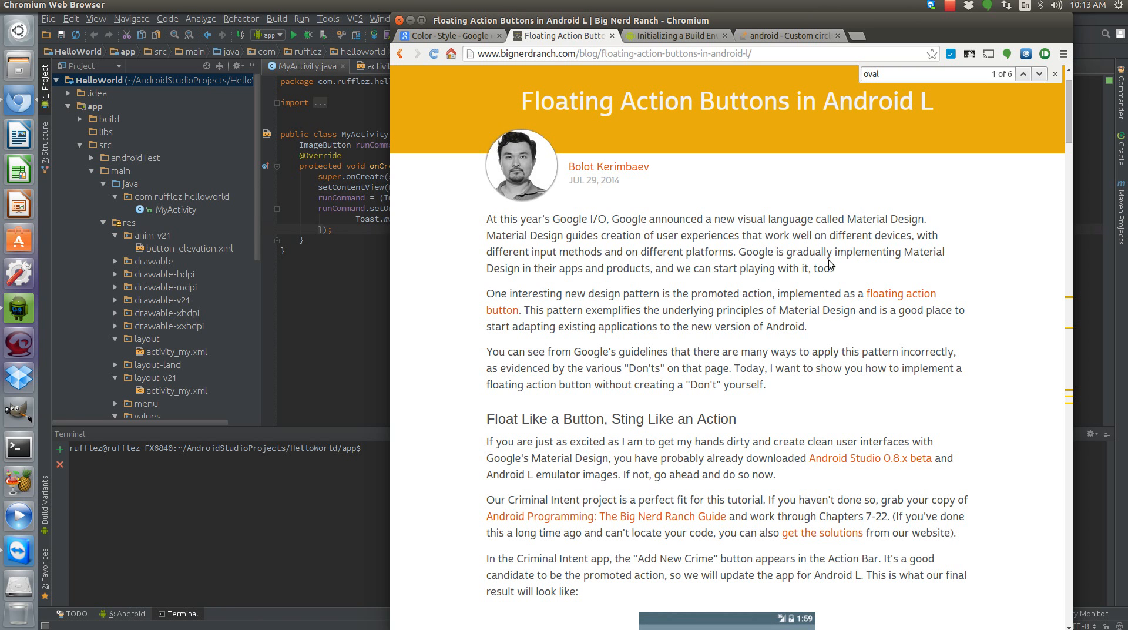
pyautogui.moveTo(644, 223)
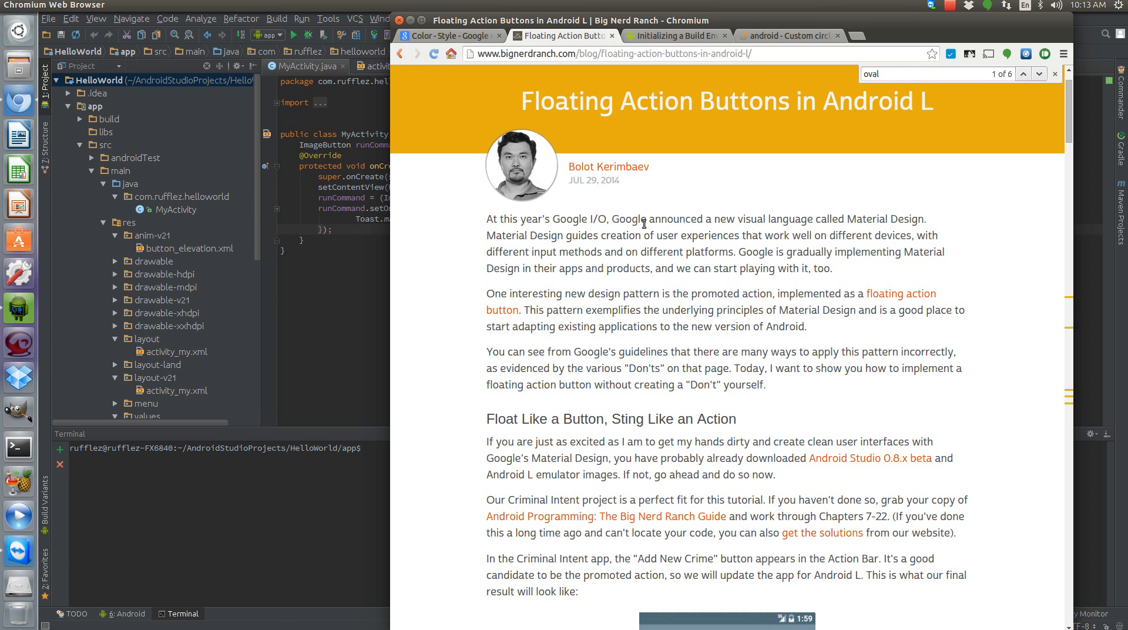
pyautogui.scroll(-3)
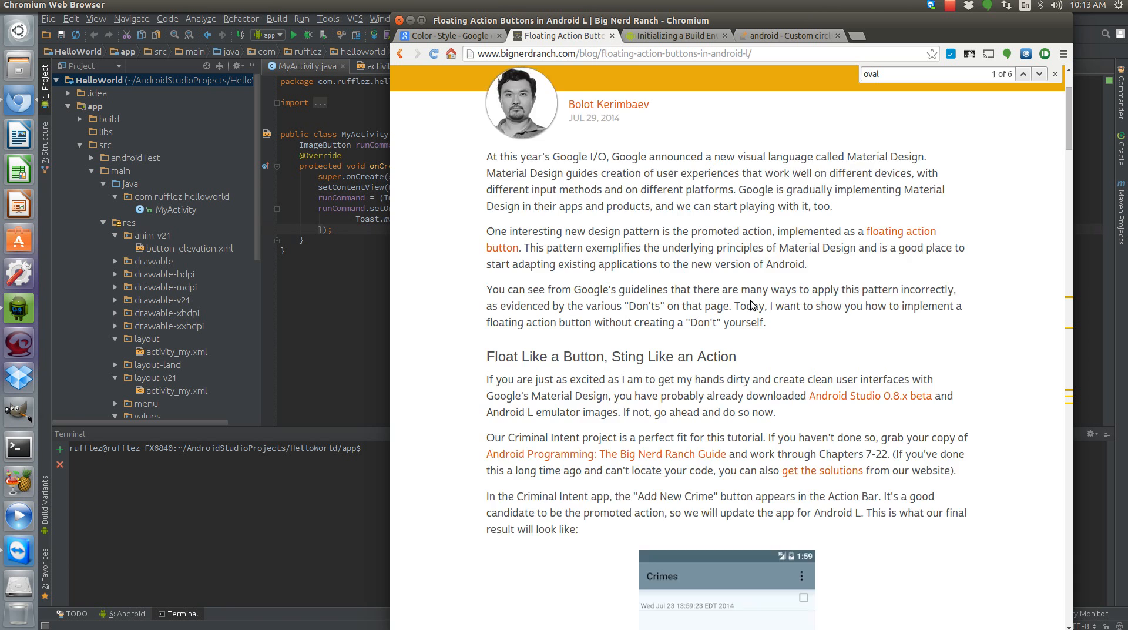
pyautogui.scroll(-3)
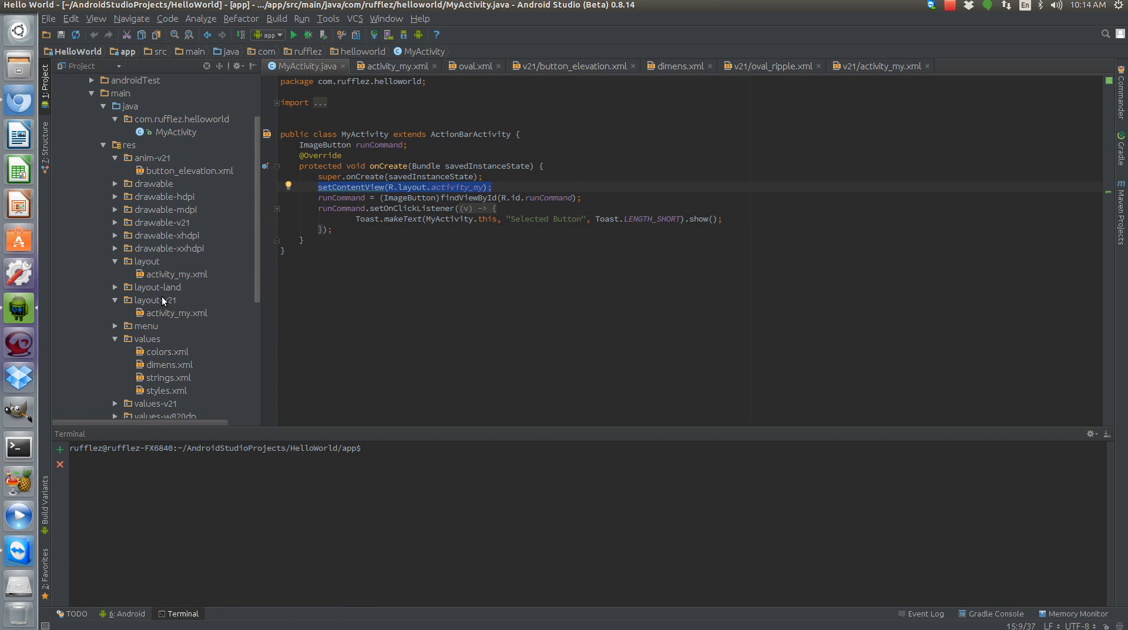
pyautogui.click(177, 274)
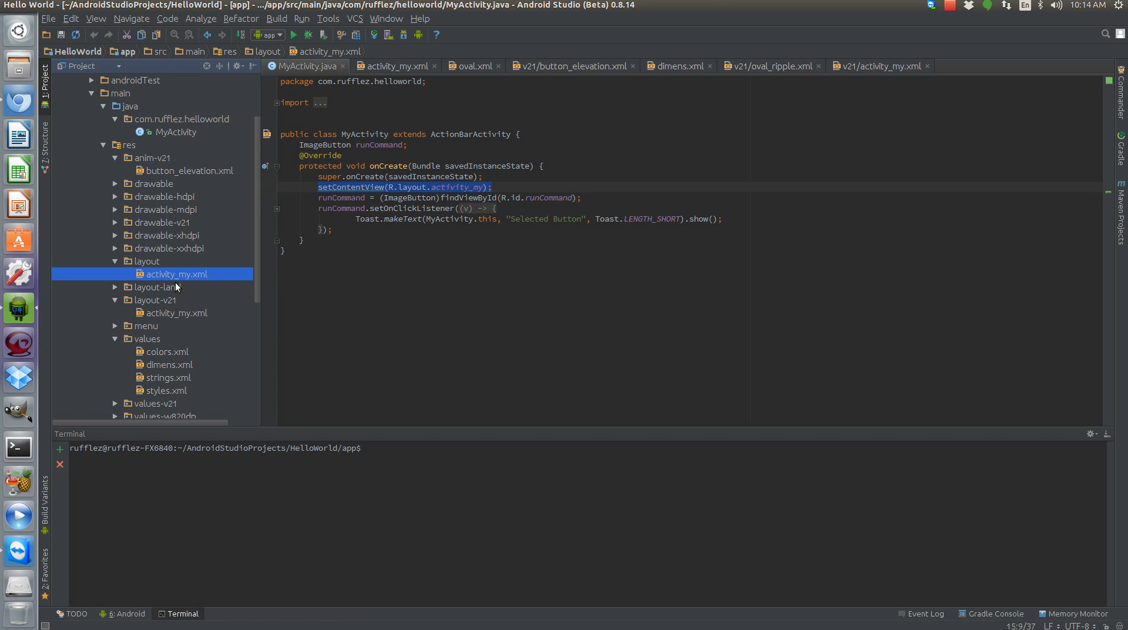
pyautogui.click(177, 313)
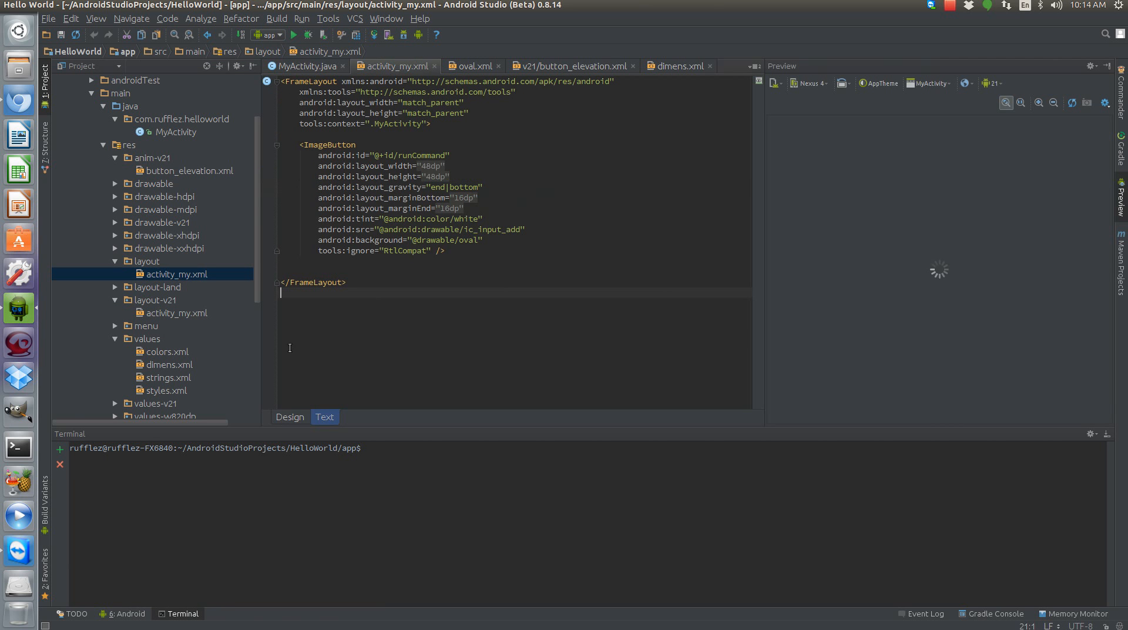
pyautogui.click(177, 312)
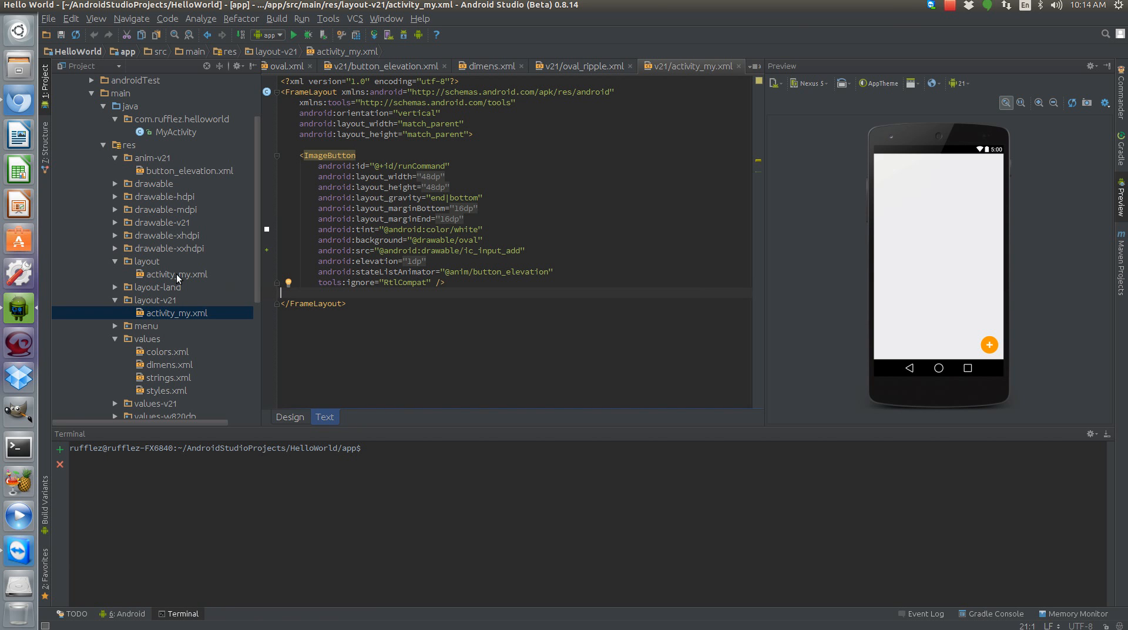
pyautogui.click(176, 274)
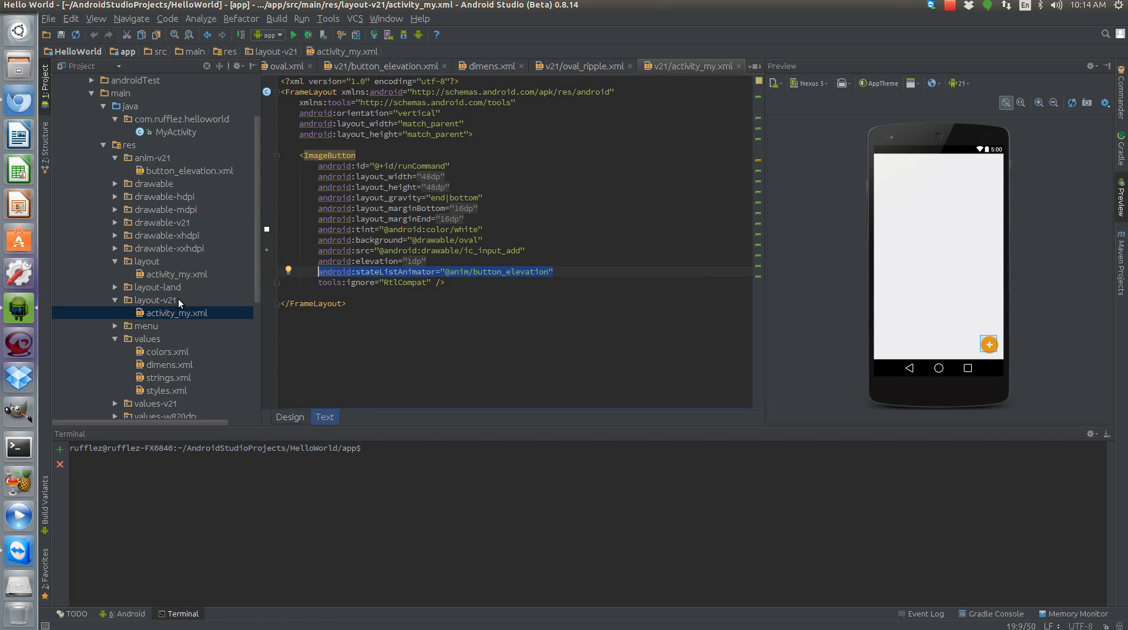
pyautogui.moveTo(138, 328)
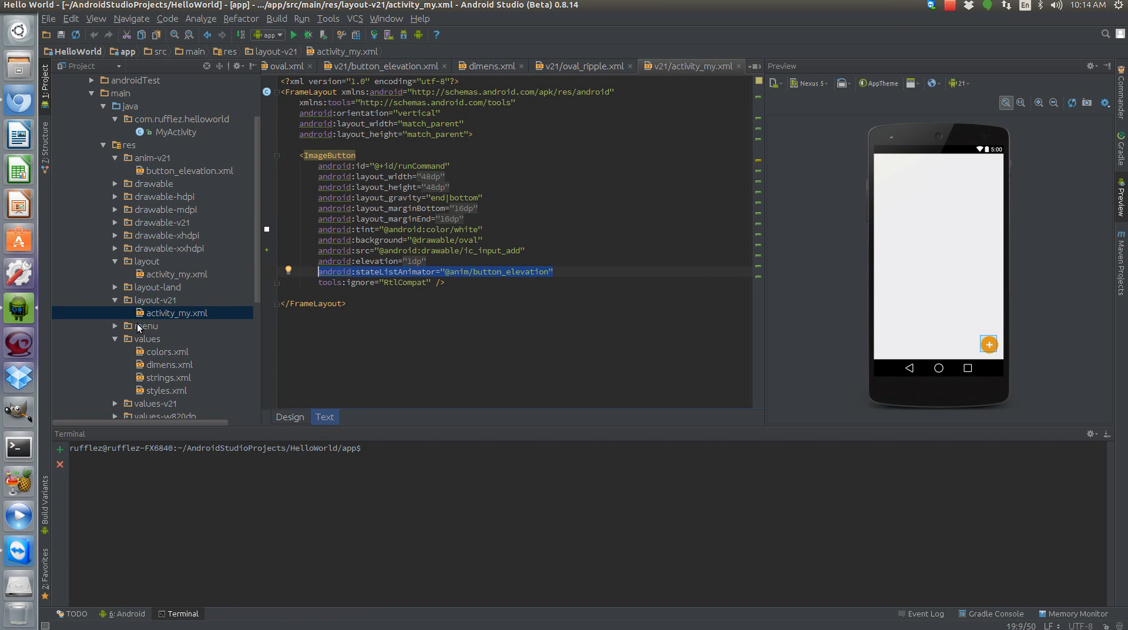
pyautogui.moveTo(230, 286)
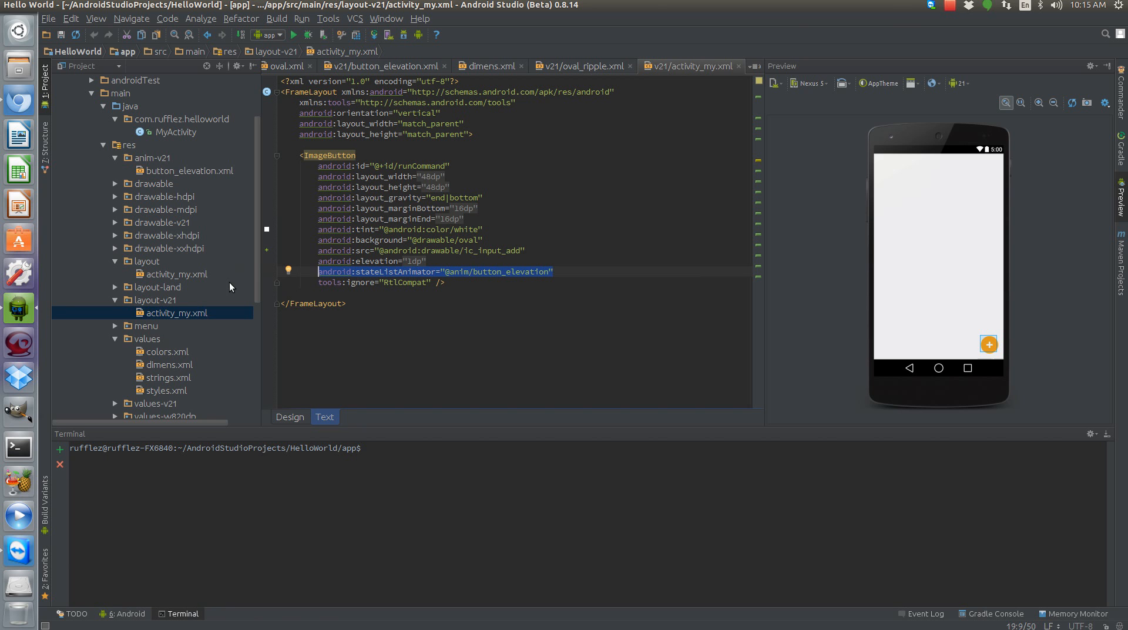
pyautogui.moveTo(121, 356)
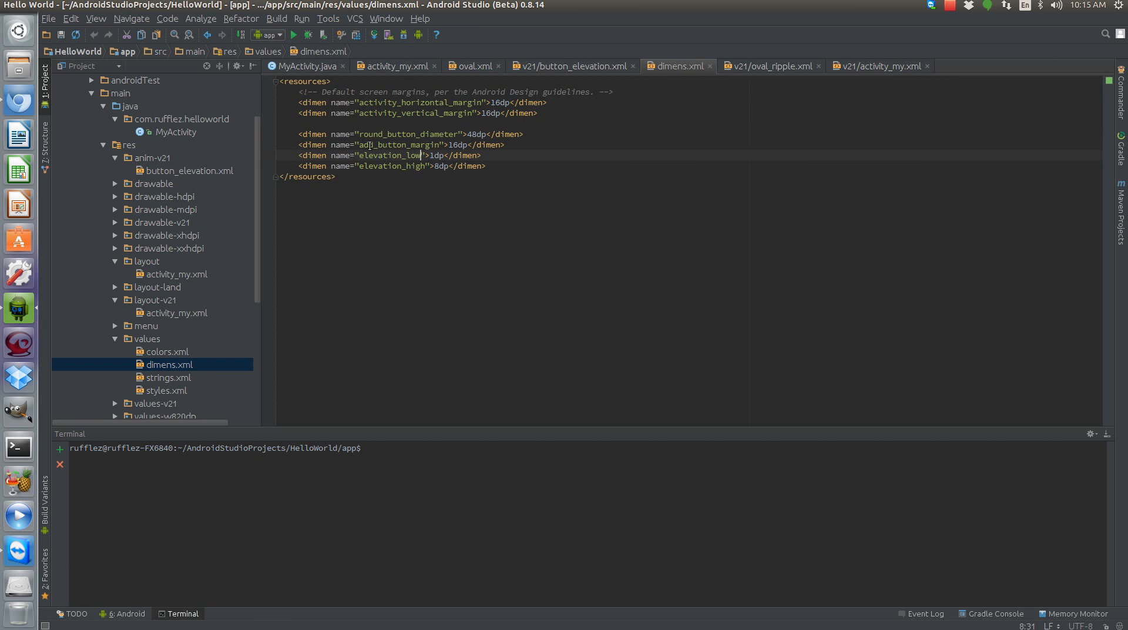
# Inspect add_button_margin and the elevation_low 1dp value, then move to elevation_high in dimens.xml
pyautogui.doubleClick(395, 145)
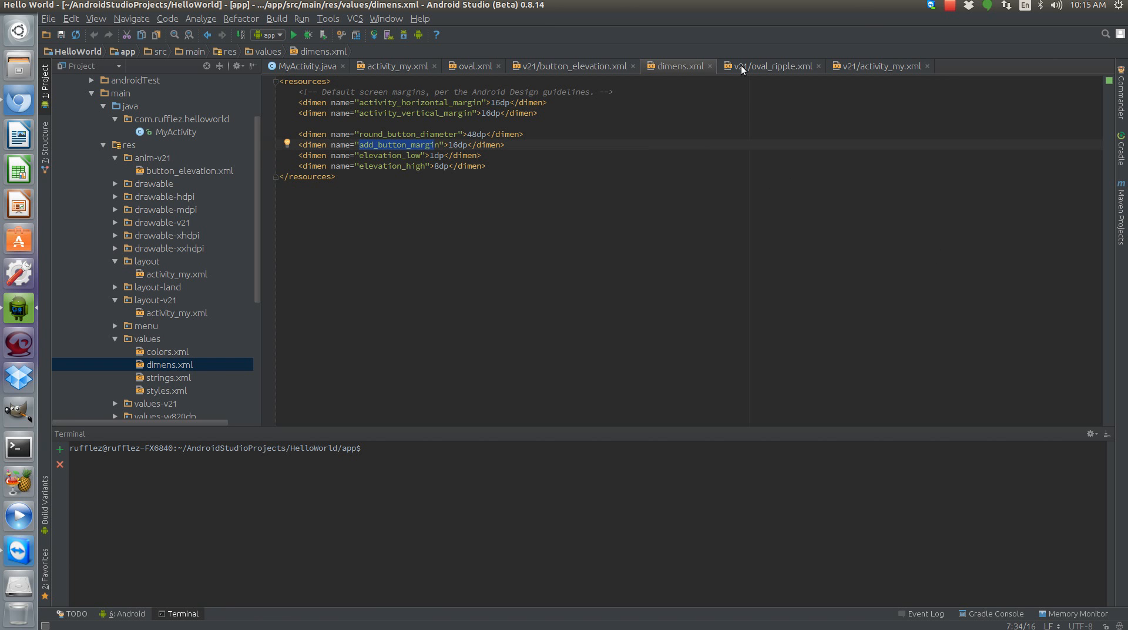
pyautogui.click(392, 65)
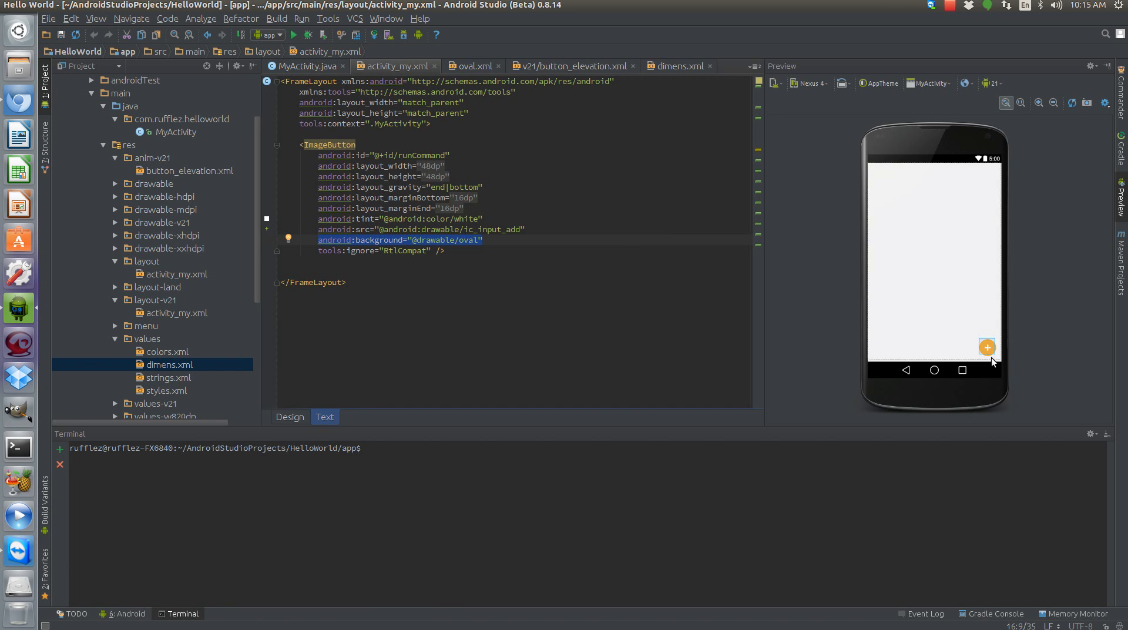
pyautogui.moveTo(529, 61)
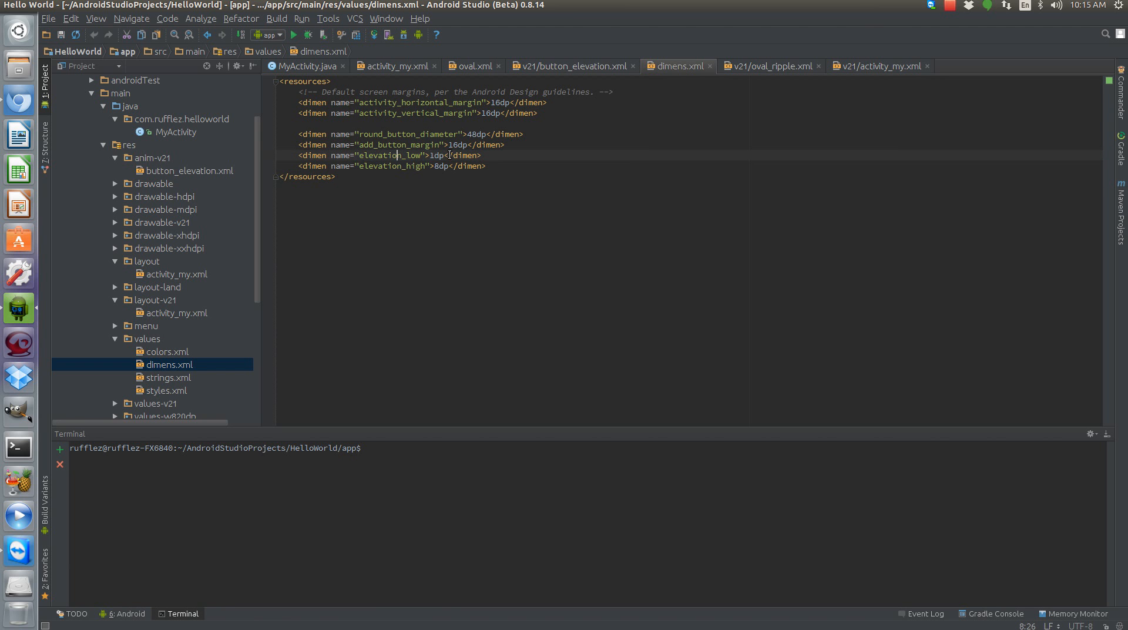
pyautogui.doubleClick(436, 156)
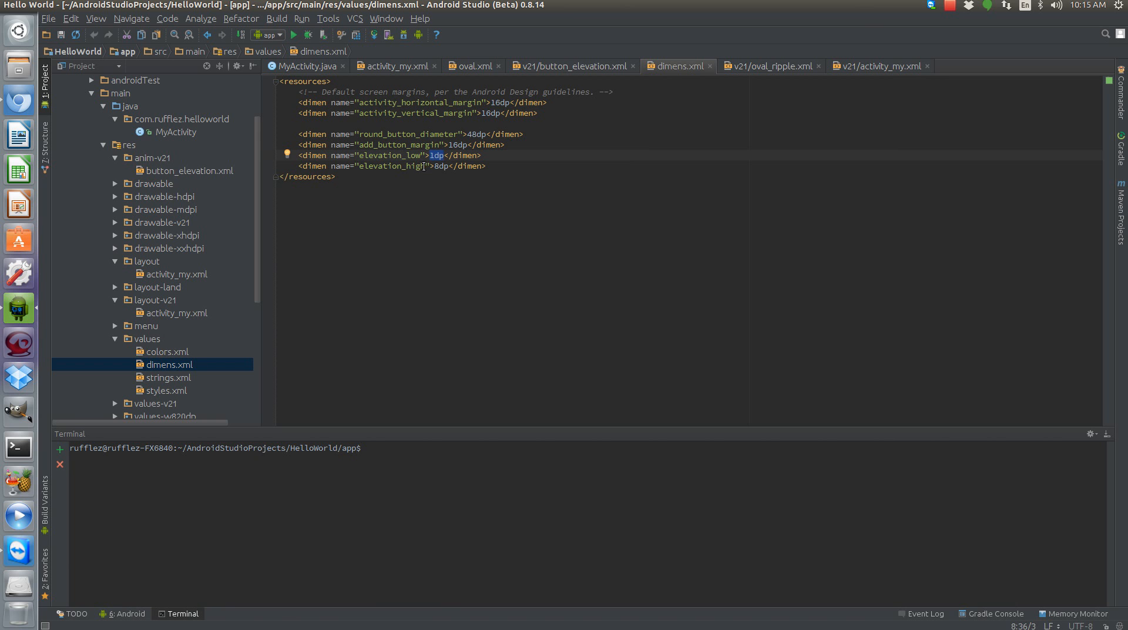
pyautogui.click(439, 166)
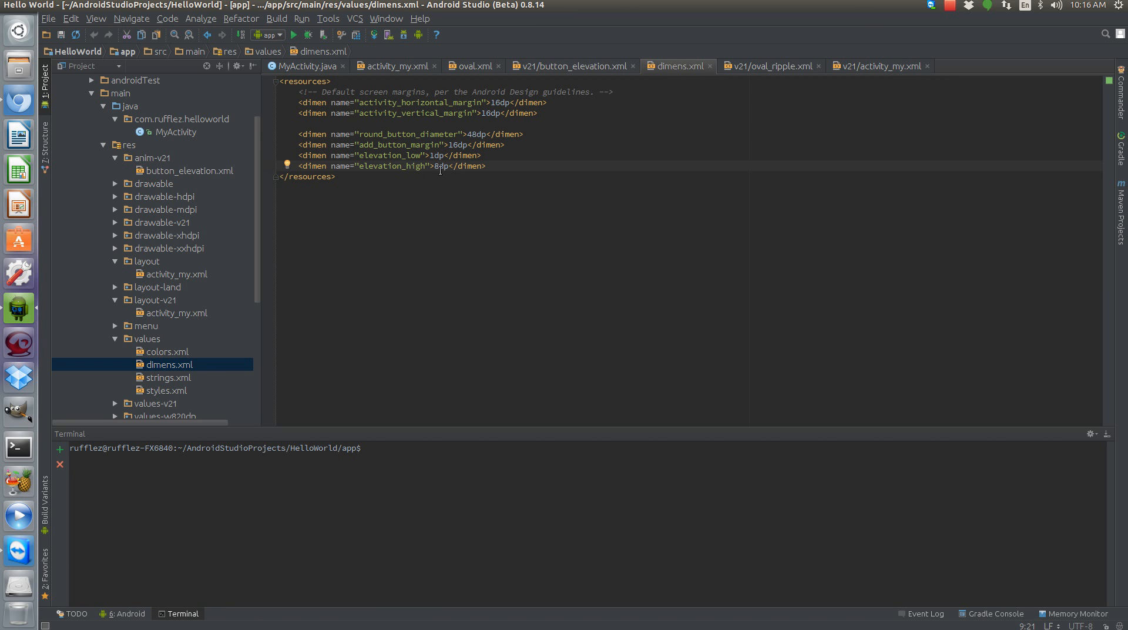
pyautogui.moveTo(150, 319)
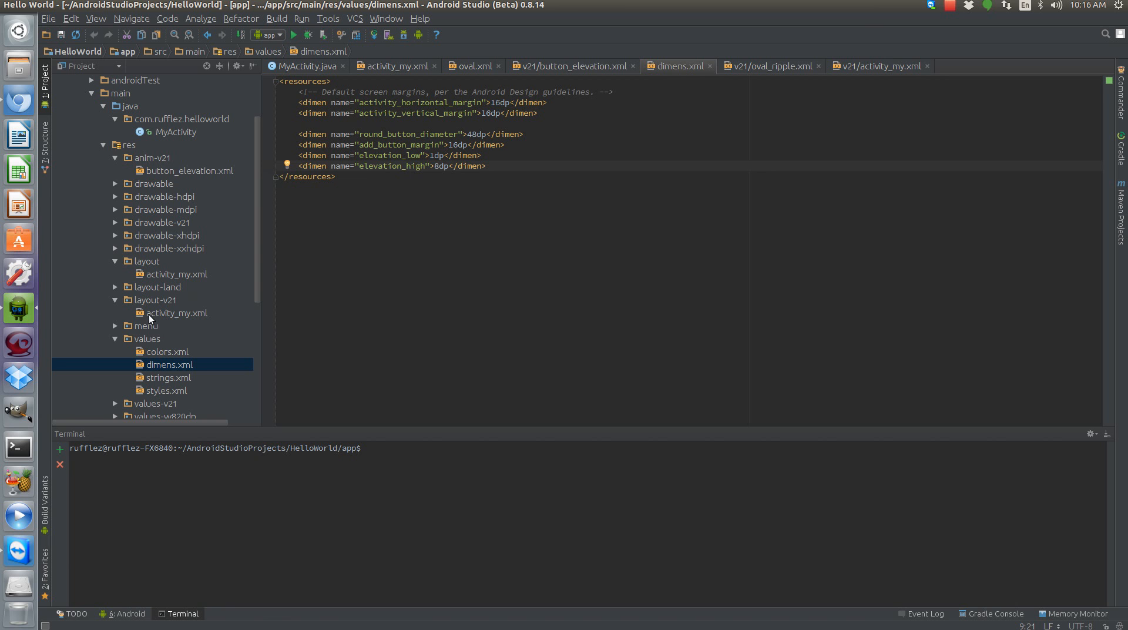
pyautogui.moveTo(708, 64)
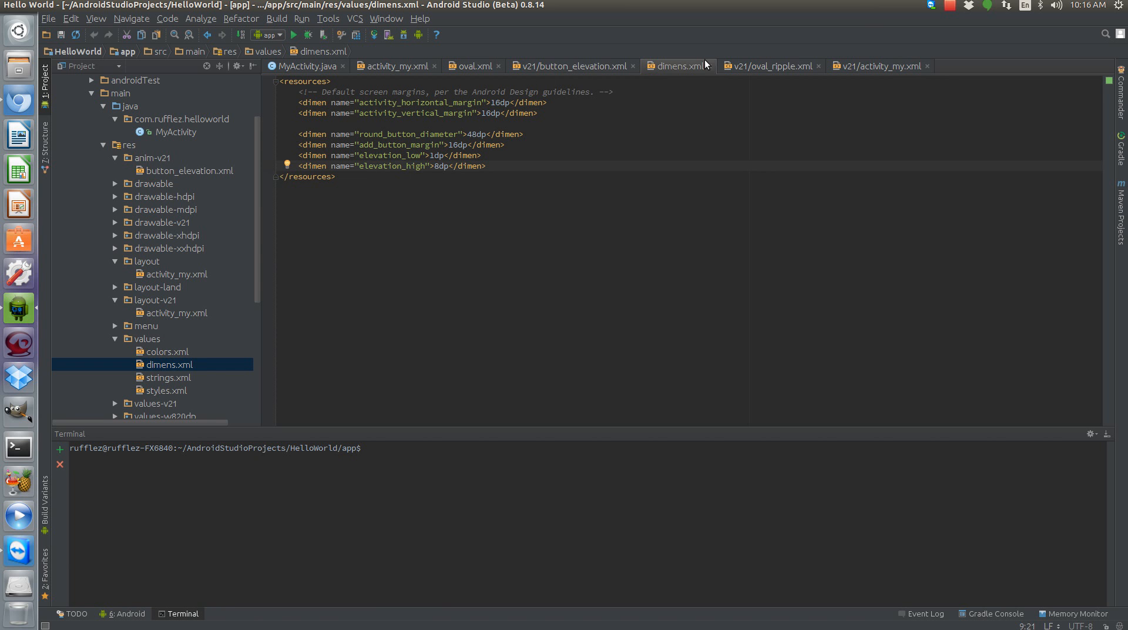
pyautogui.moveTo(460, 66)
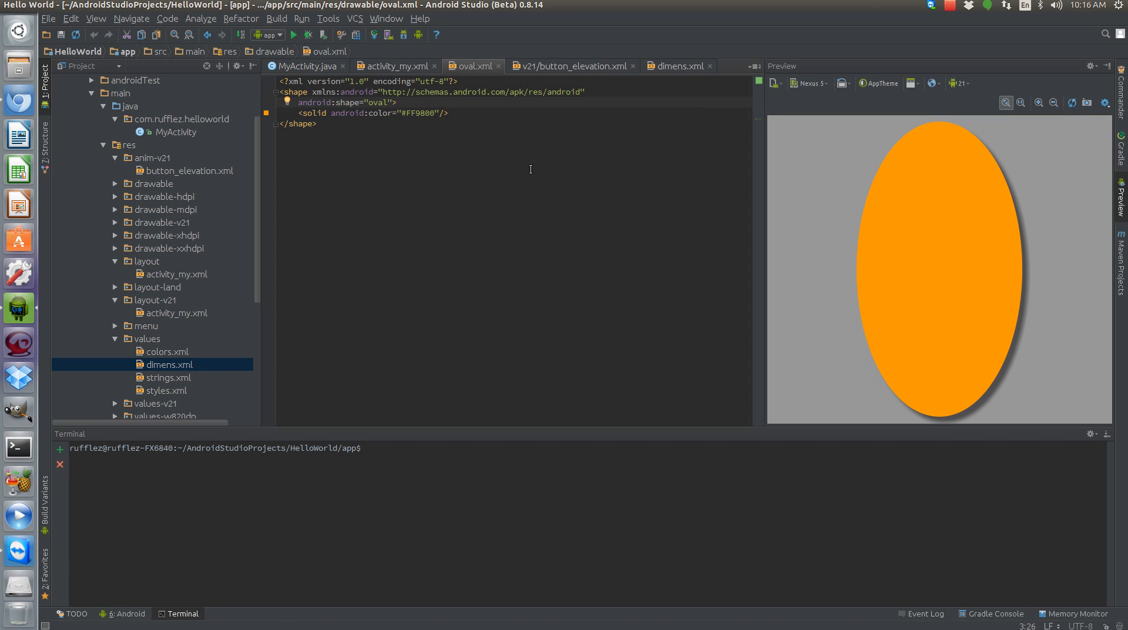
pyautogui.moveTo(658, 198)
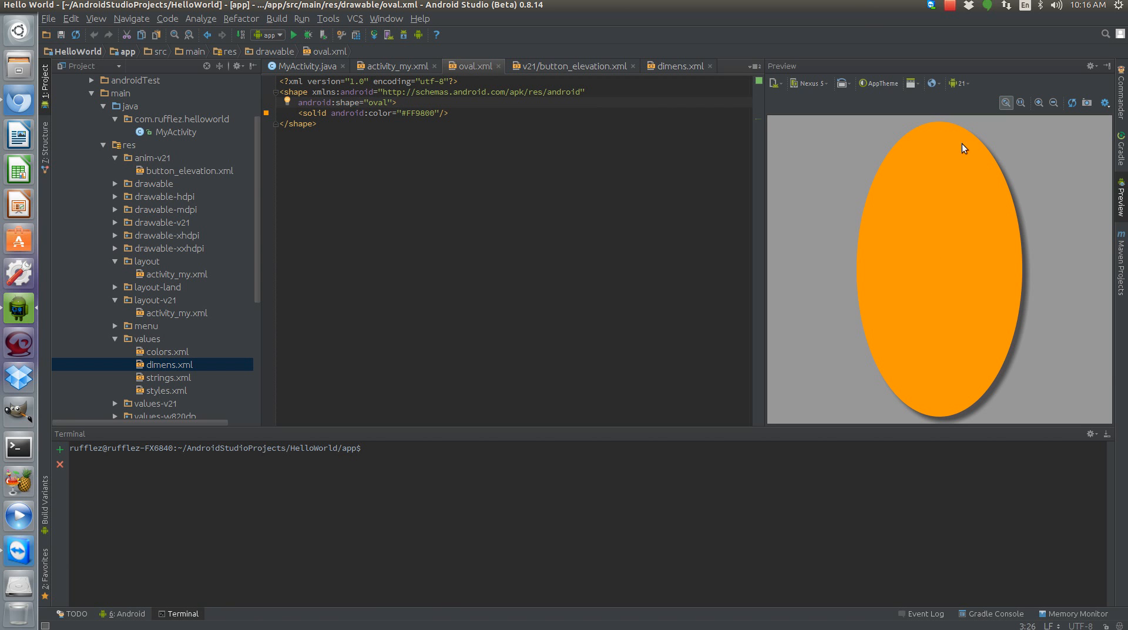
pyautogui.moveTo(420, 54)
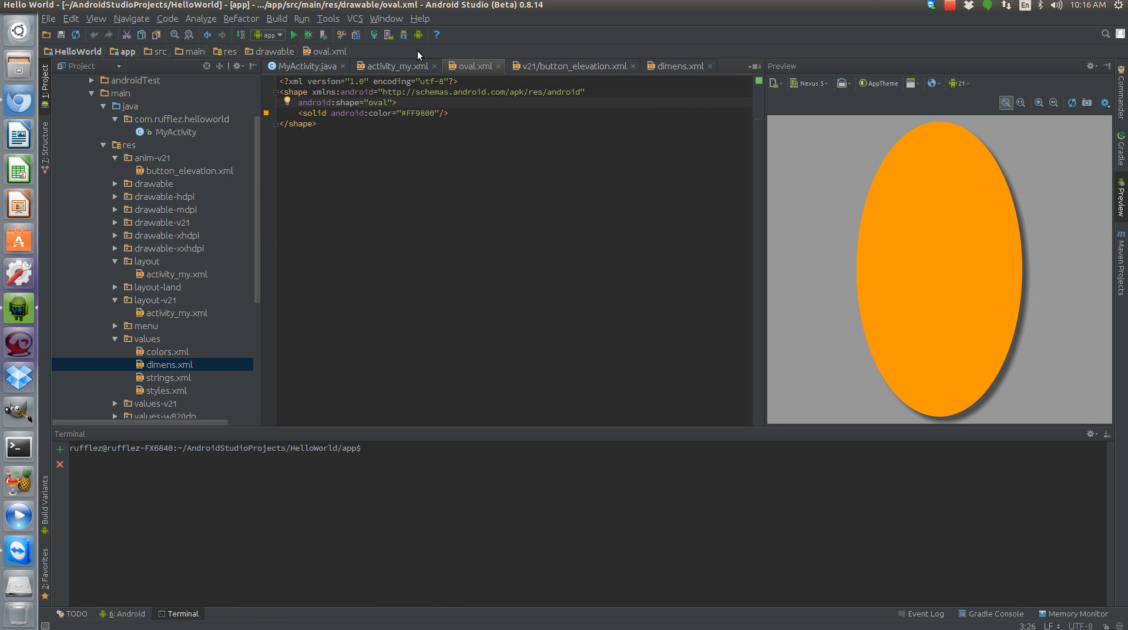
pyautogui.doubleClick(376, 102)
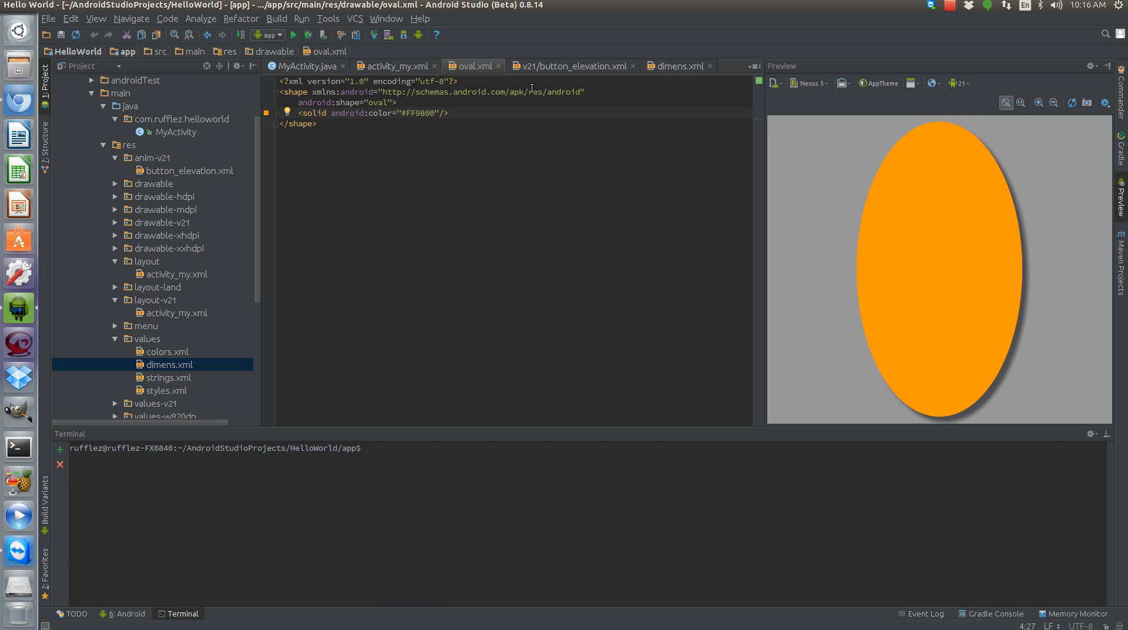
pyautogui.click(395, 66)
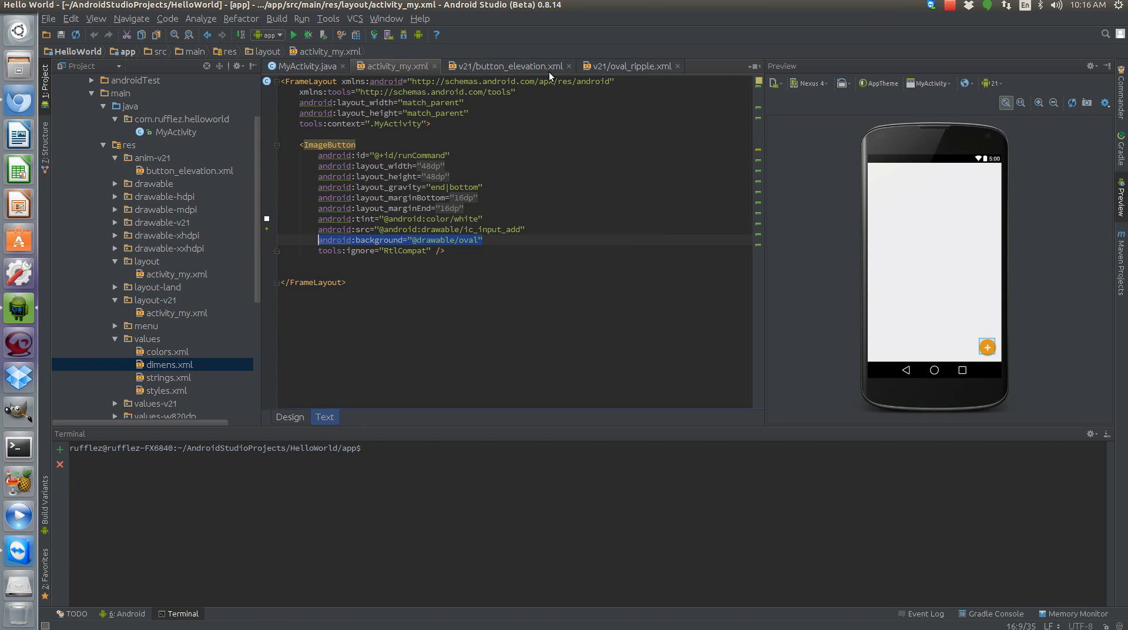
# Review oval_ripple.xml's item and oval shape, and locate it under drawable-v21
pyautogui.click(632, 66)
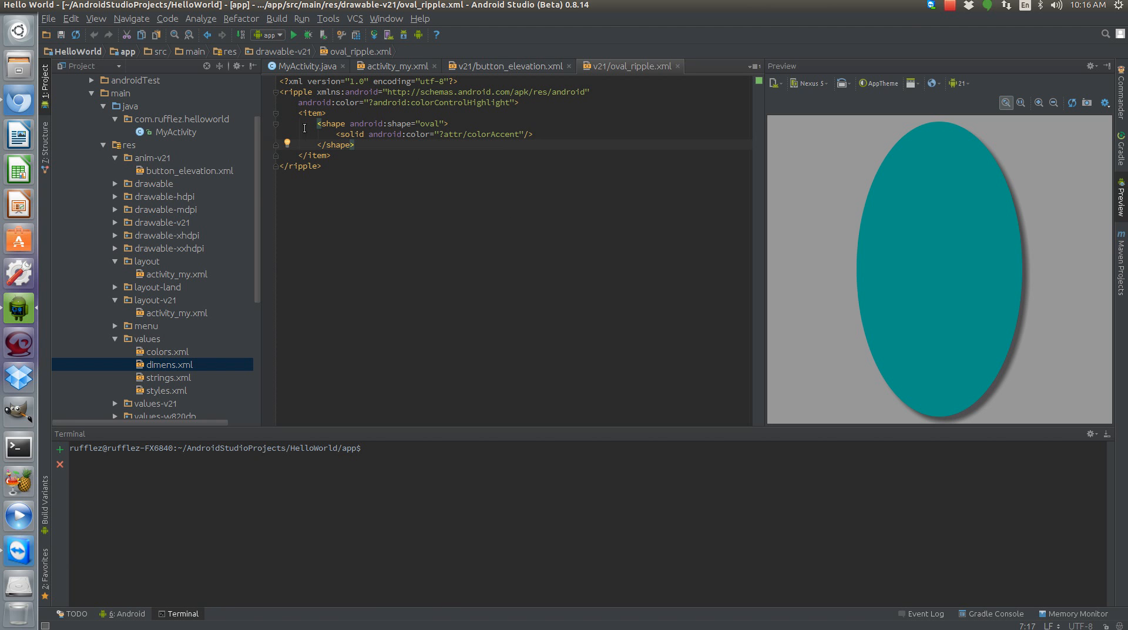
pyautogui.doubleClick(482, 134)
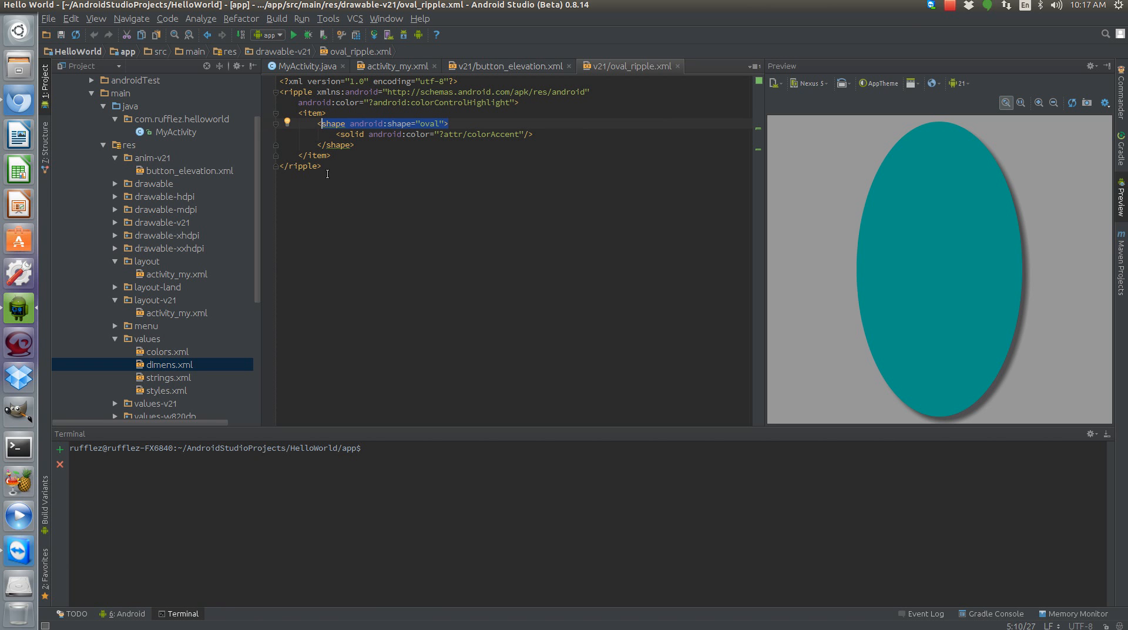
pyautogui.press('ctrl+a')
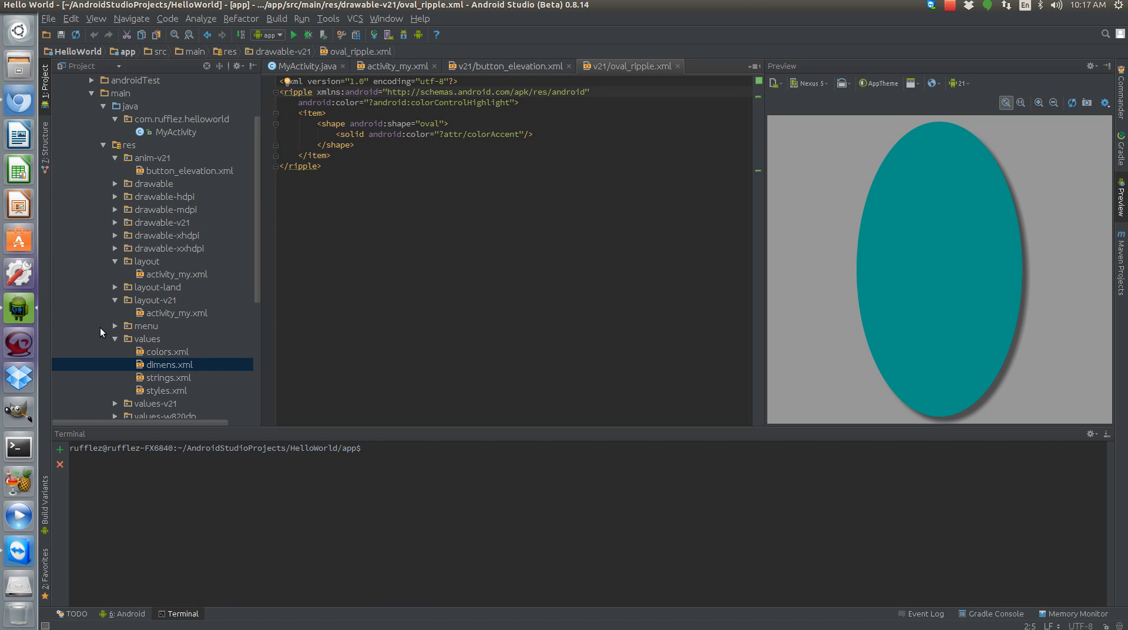
pyautogui.moveTo(134, 229)
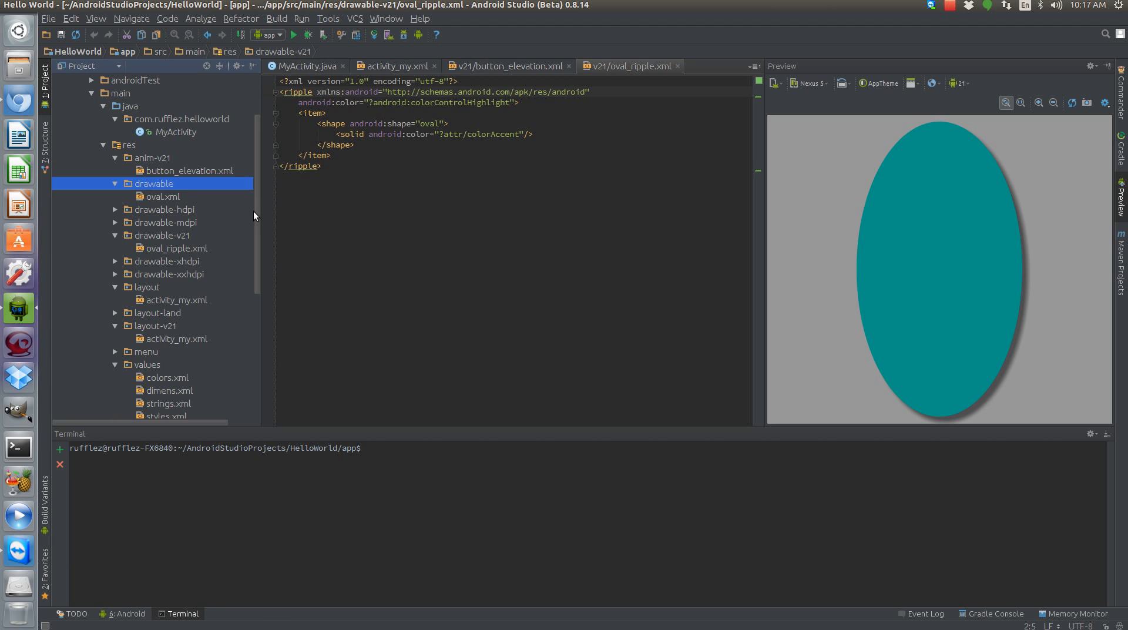
pyautogui.click(166, 236)
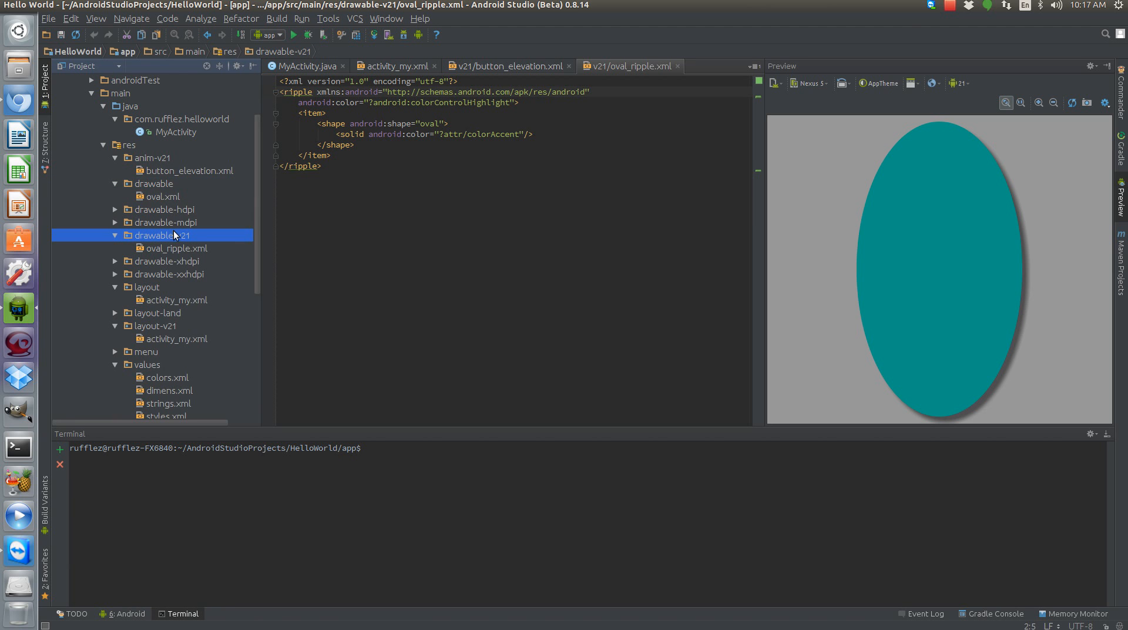
pyautogui.click(180, 249)
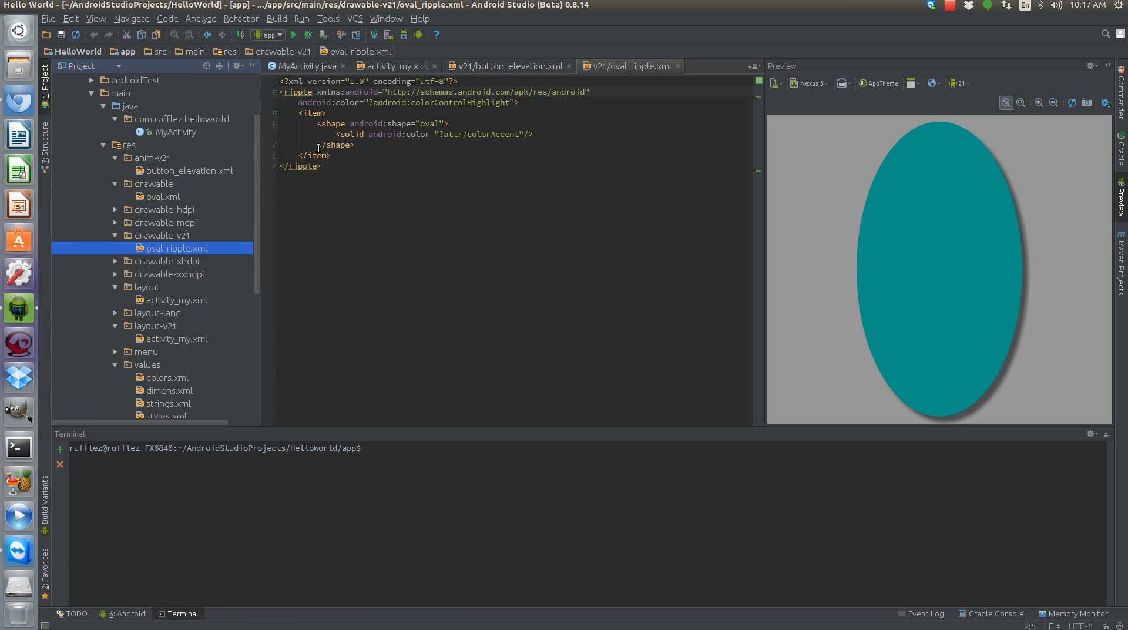
pyautogui.moveTo(302, 113); pyautogui.dragTo(331, 154)
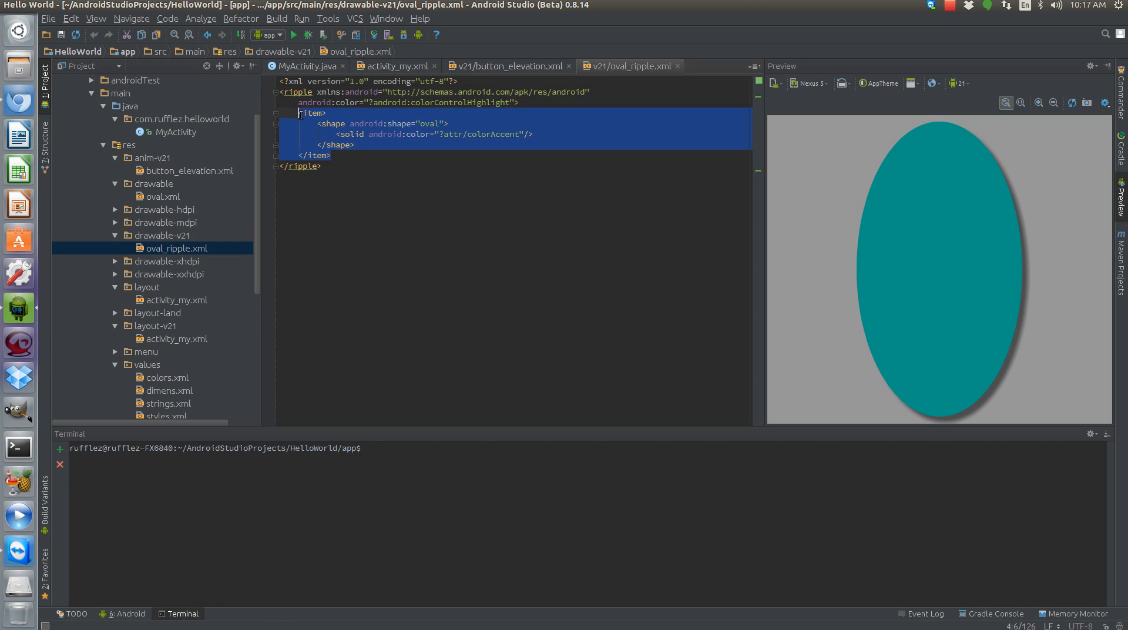
pyautogui.click(365, 110)
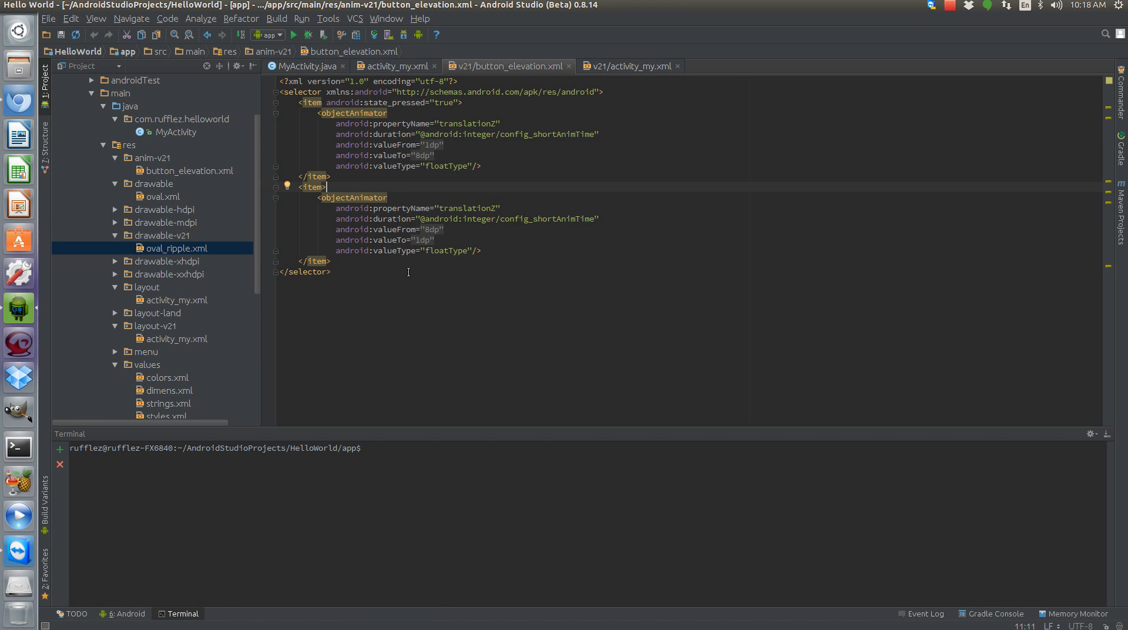
pyautogui.moveTo(347, 114)
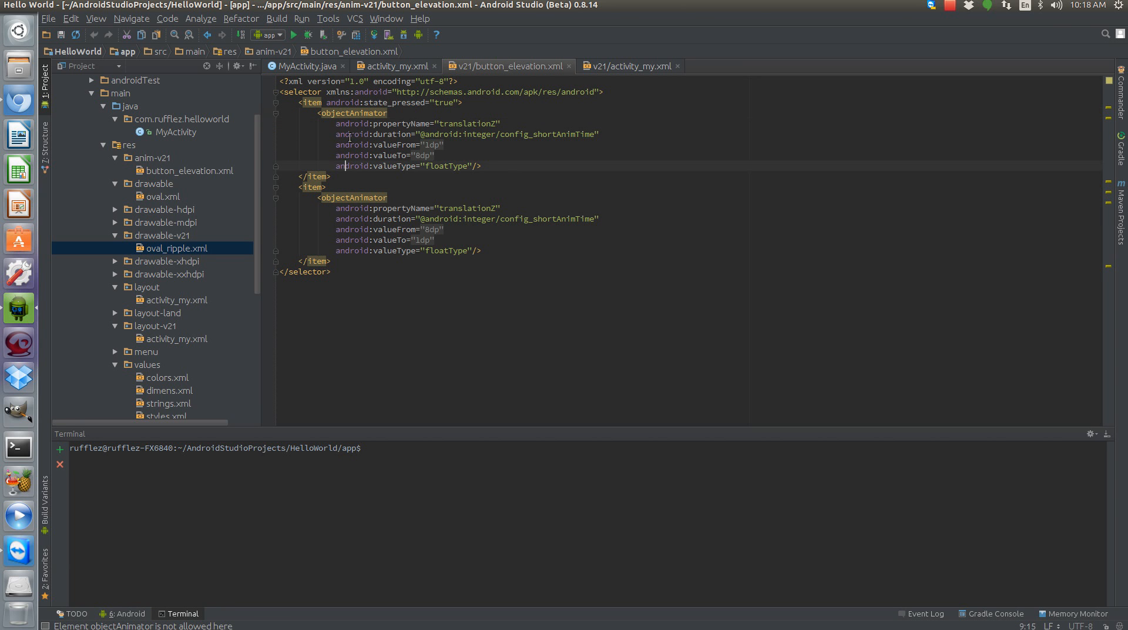
# Highlight the pressed and released translationZ values and duration in button_elevation.xml
pyautogui.doubleClick(374, 102)
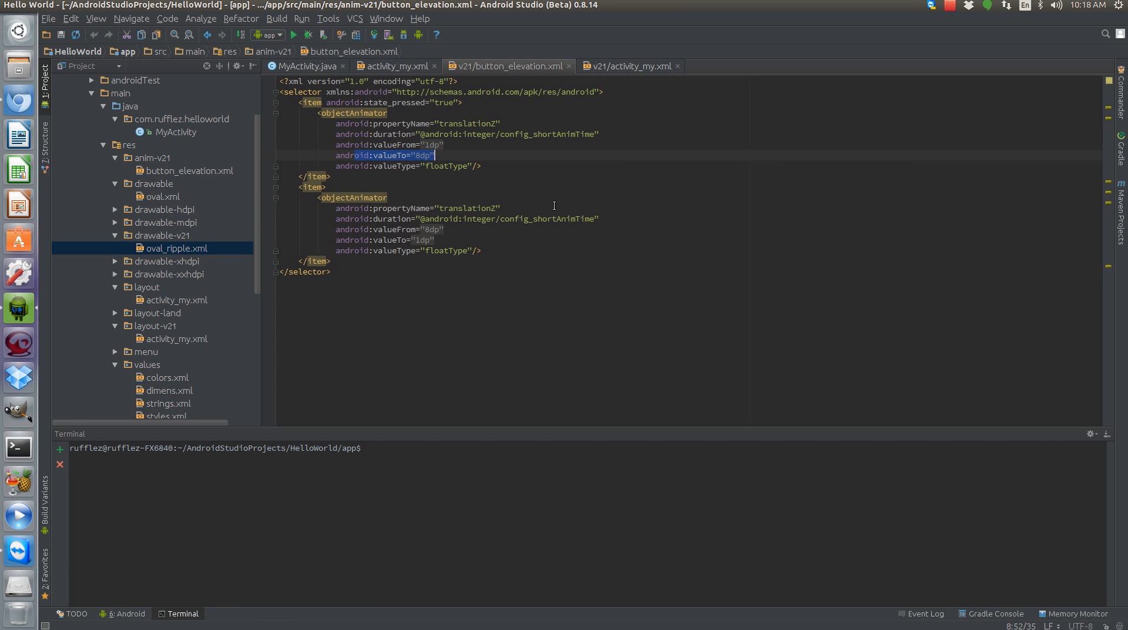
pyautogui.moveTo(508, 206)
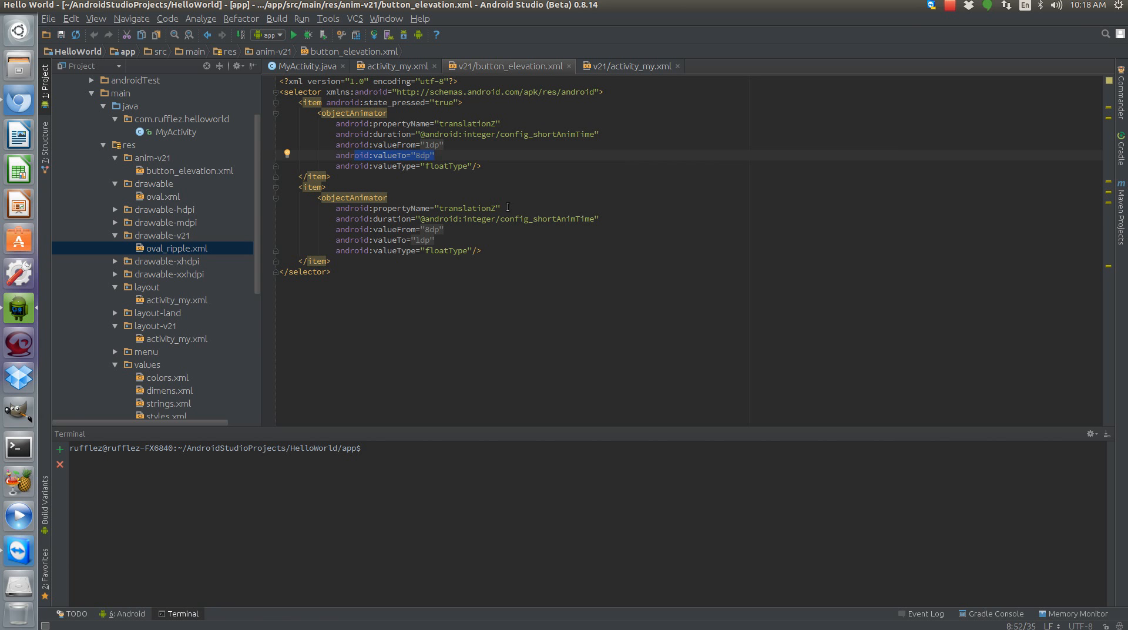
pyautogui.doubleClick(445, 166)
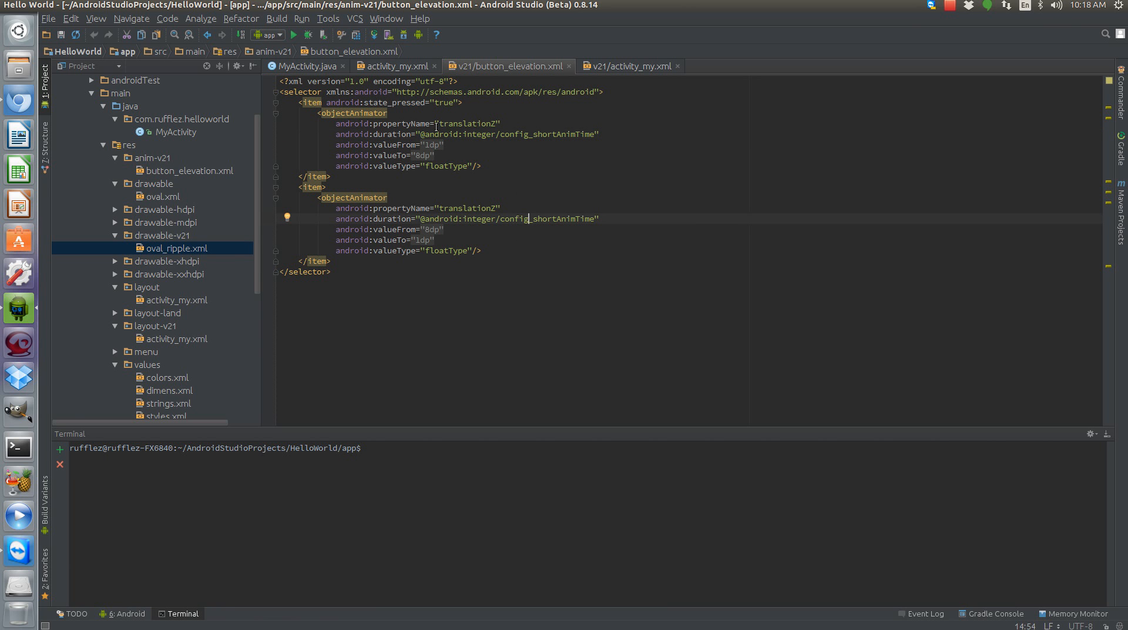
pyautogui.doubleClick(467, 122)
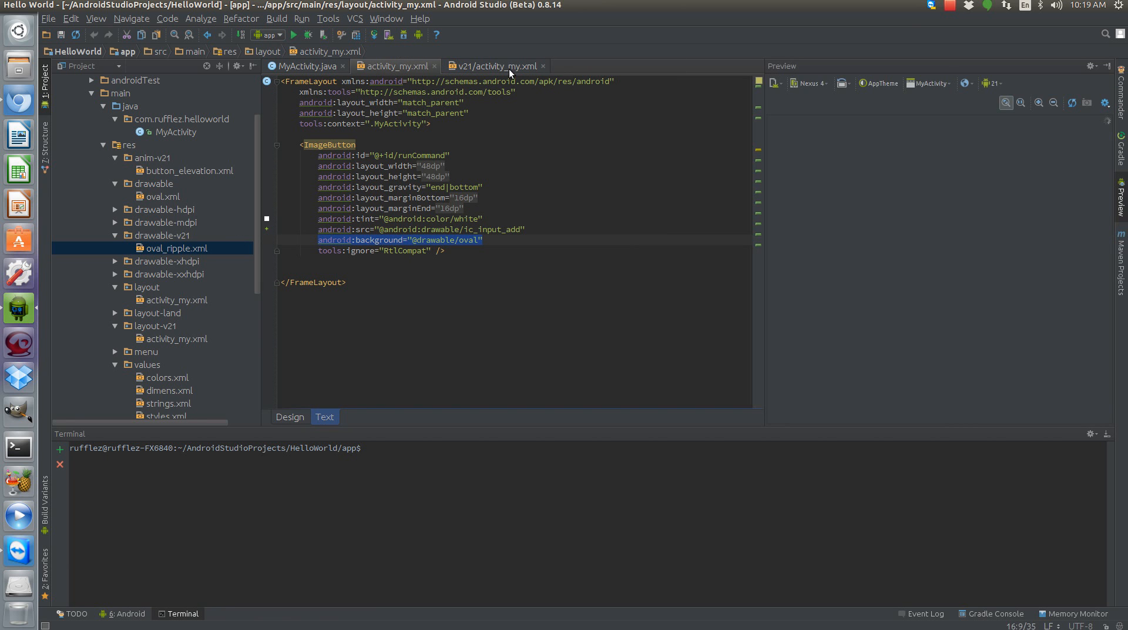
# Switch to the v21 activity_my.xml with 1dp elevation and the button_elevation animator
pyautogui.click(393, 65)
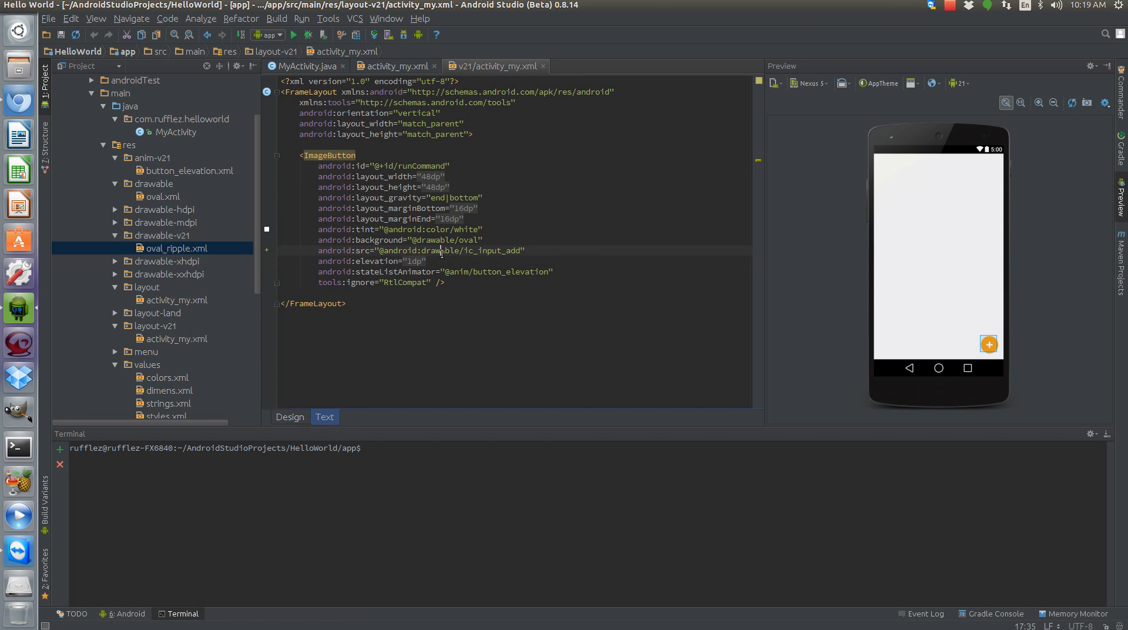
# Change the v21 ImageButton background to oval_ripple, check the white tint, close the icon preview
pyautogui.click(371, 261)
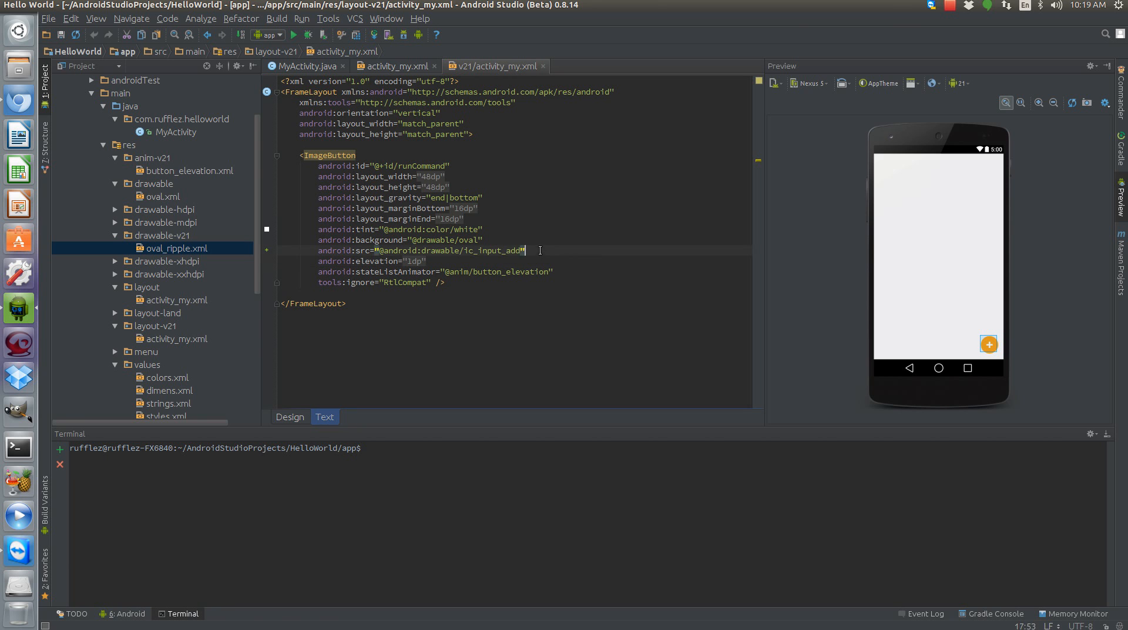
pyautogui.doubleClick(450, 249)
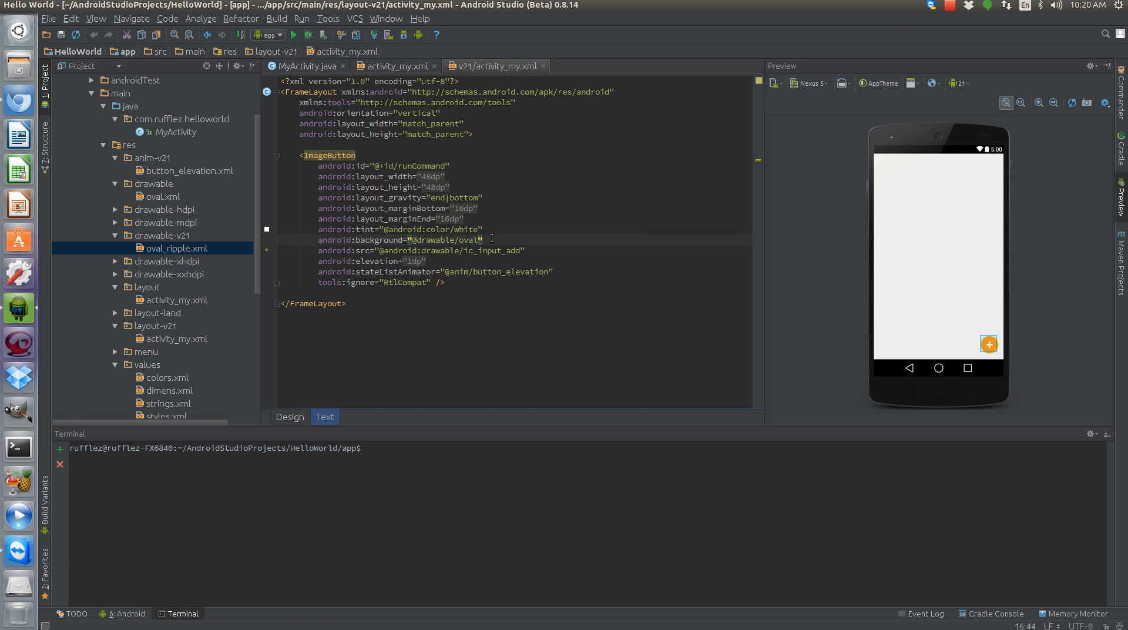
pyautogui.moveTo(481, 239)
pyautogui.write('_ripple')
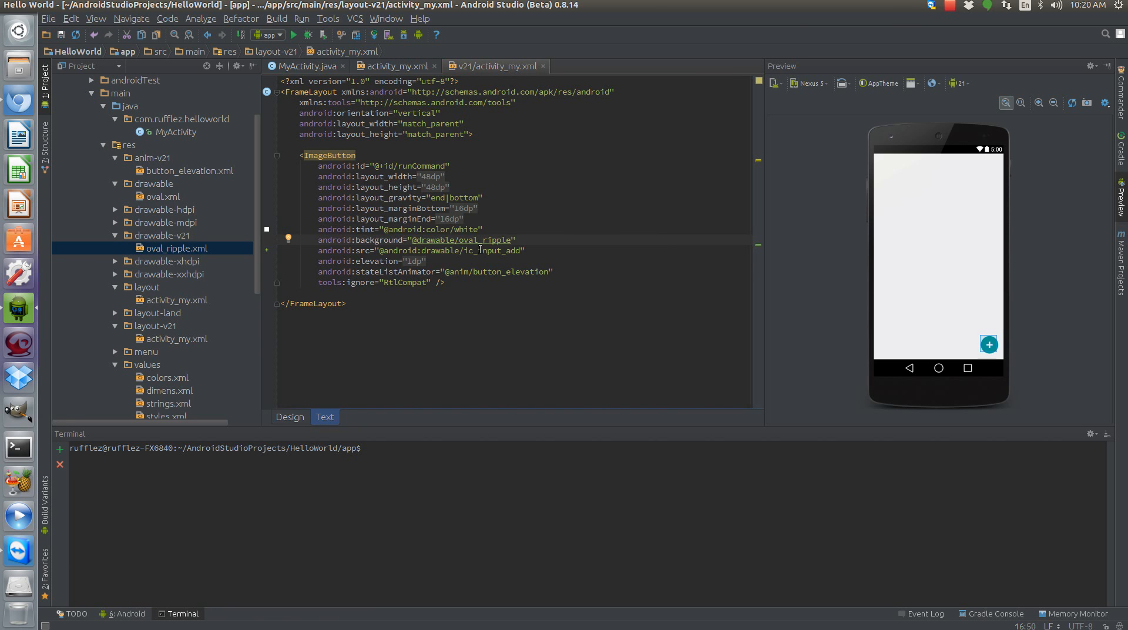
pyautogui.doubleClick(432, 229)
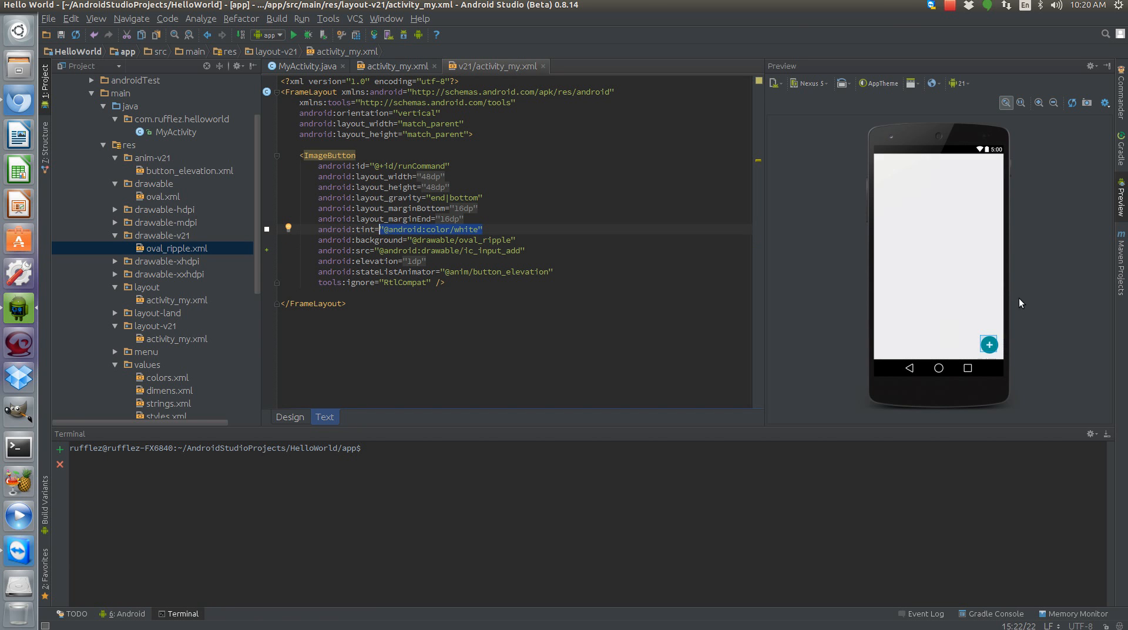
pyautogui.moveTo(294, 224)
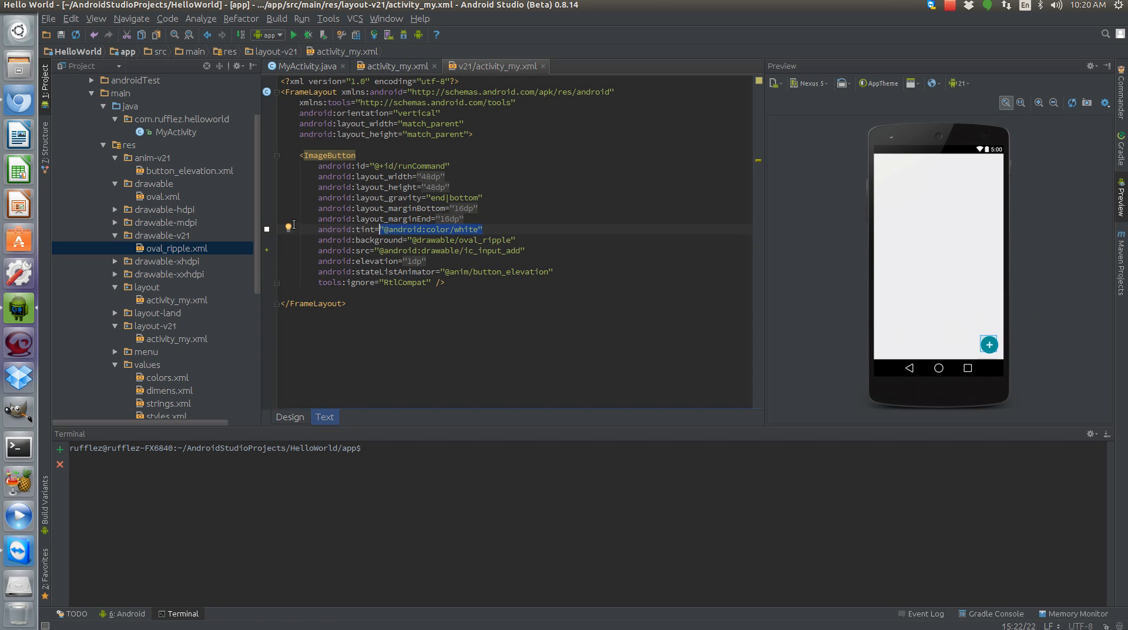
pyautogui.moveTo(267, 255)
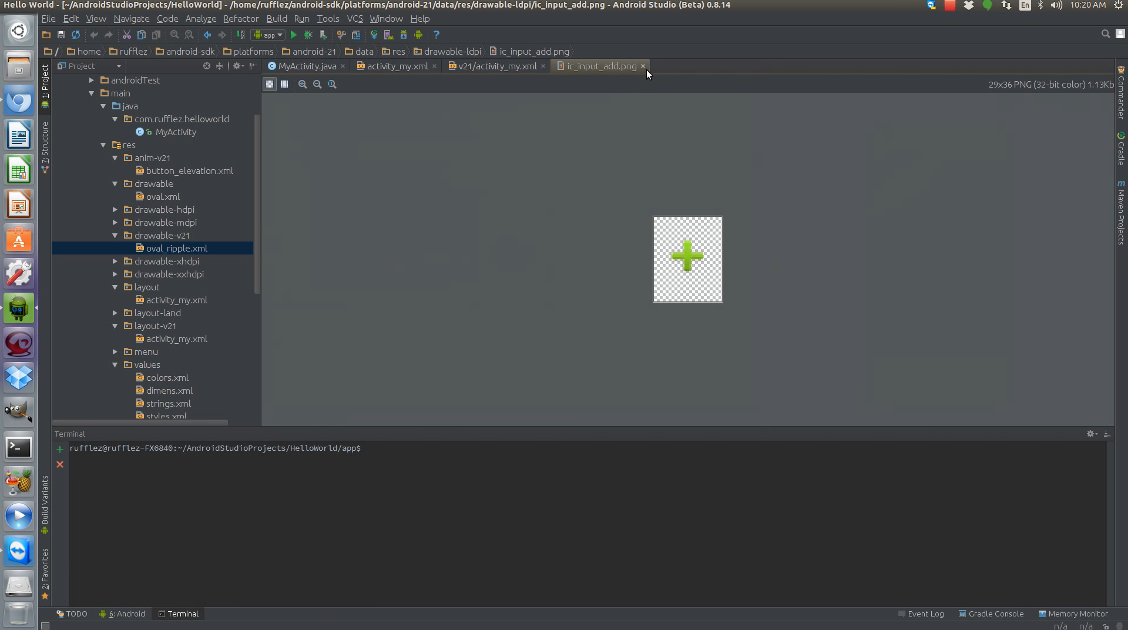
pyautogui.click(494, 65)
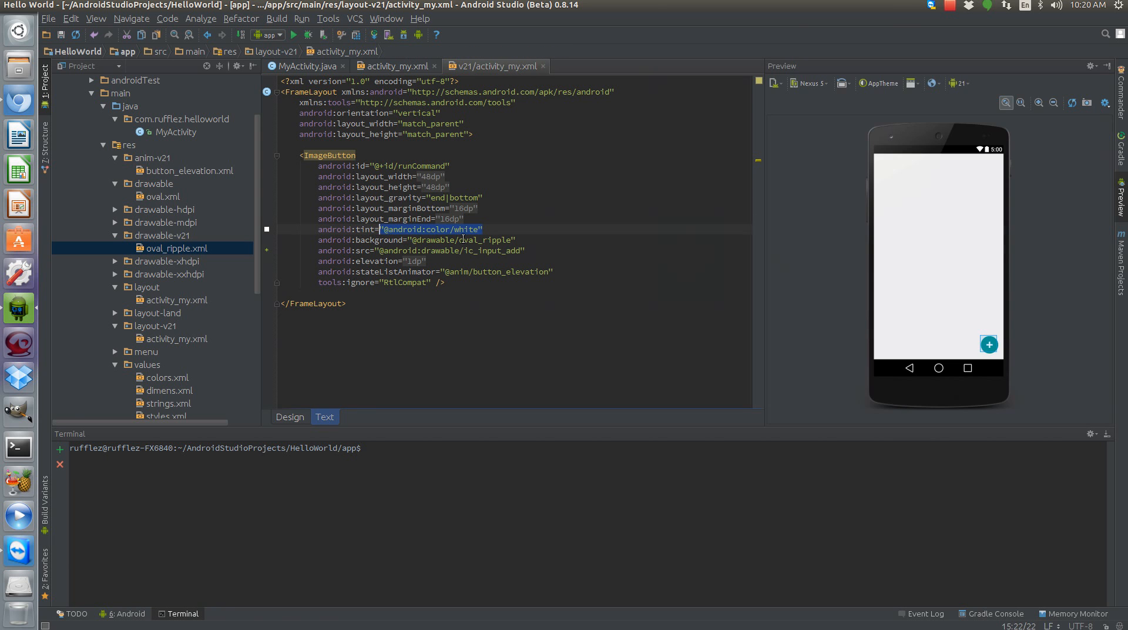
pyautogui.moveTo(996, 342)
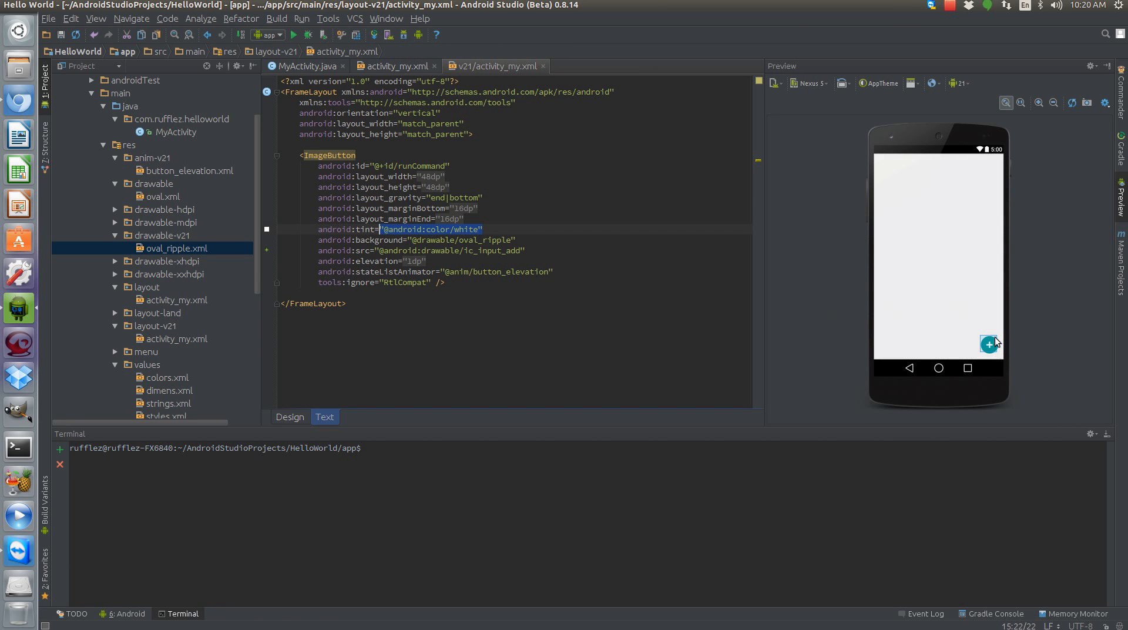
pyautogui.moveTo(983, 330)
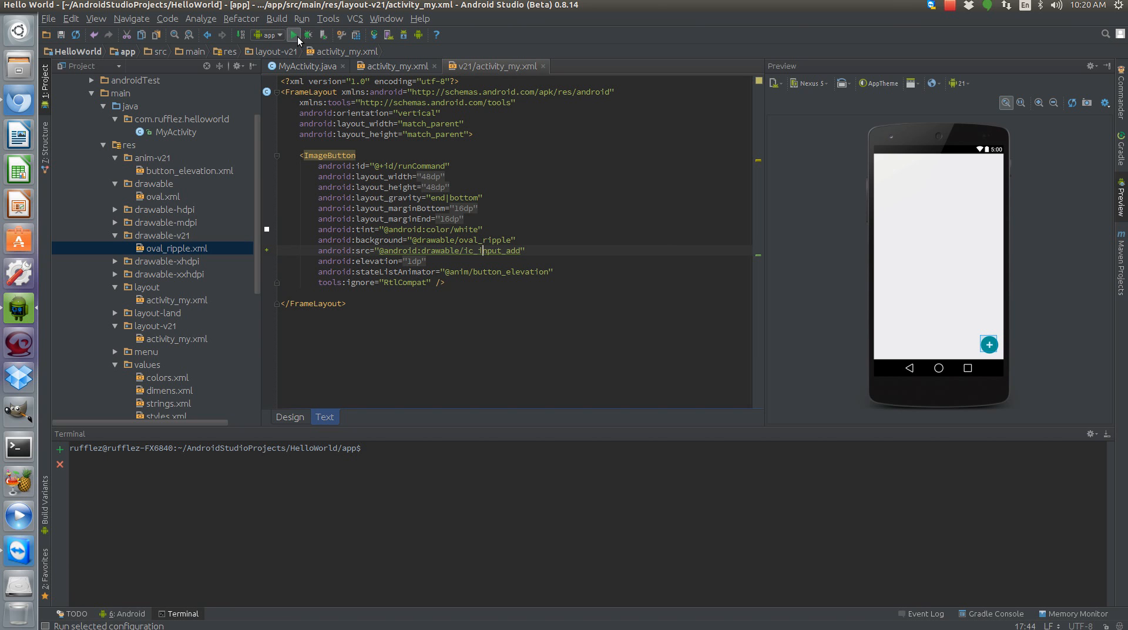
# Run the app on the Nex5KitKatGPS virtual device
pyautogui.click(292, 35)
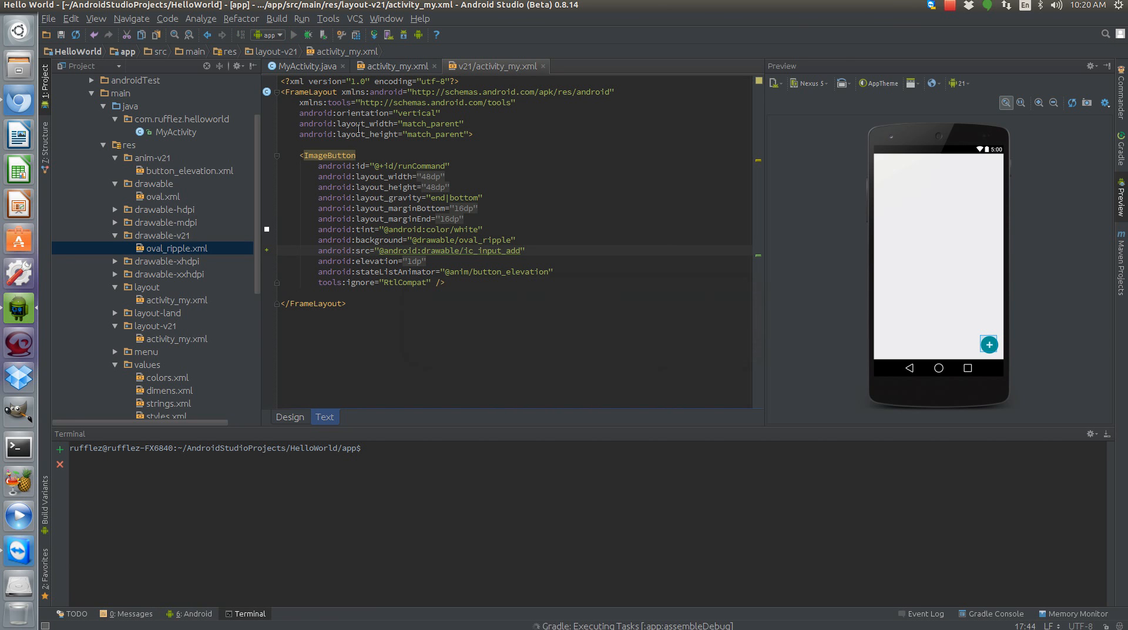
pyautogui.moveTo(402, 345)
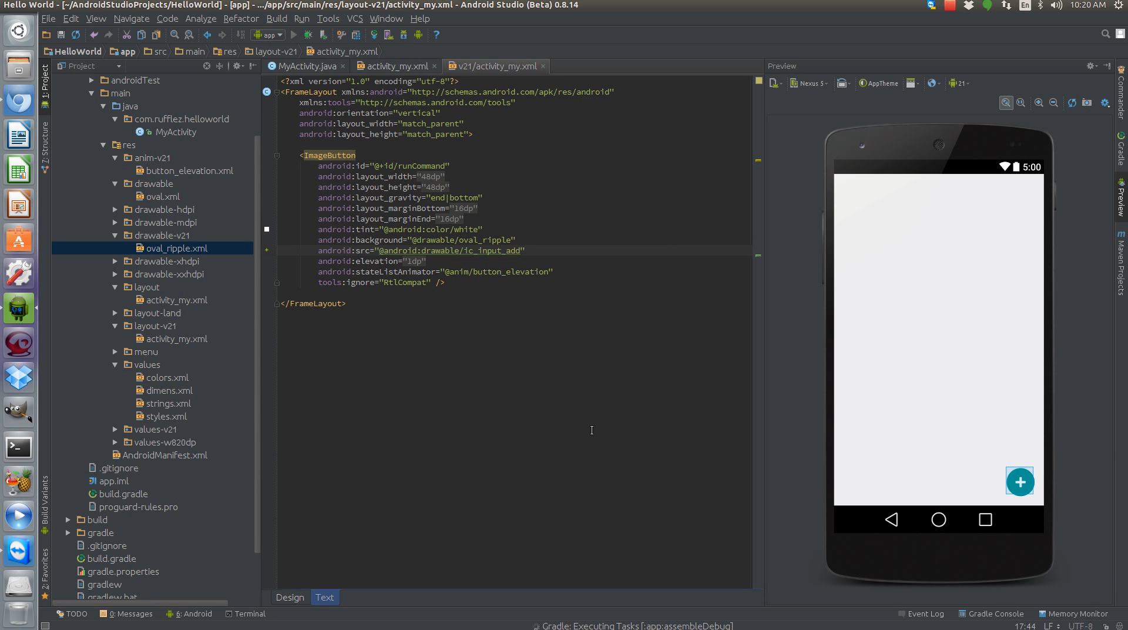
pyautogui.moveTo(531, 379)
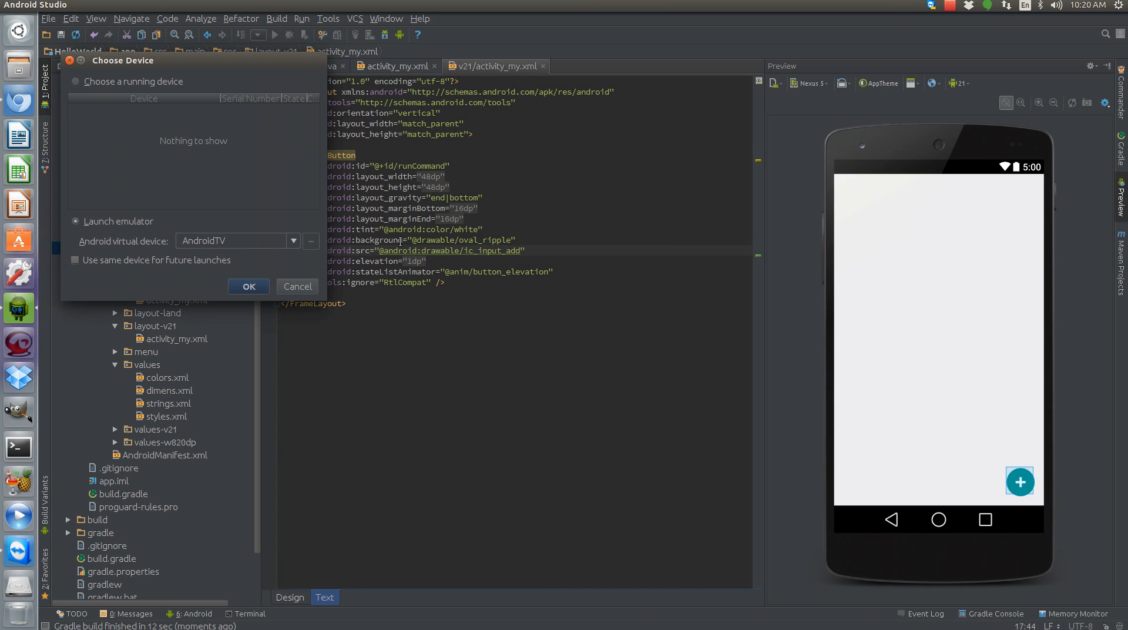
pyautogui.click(294, 240)
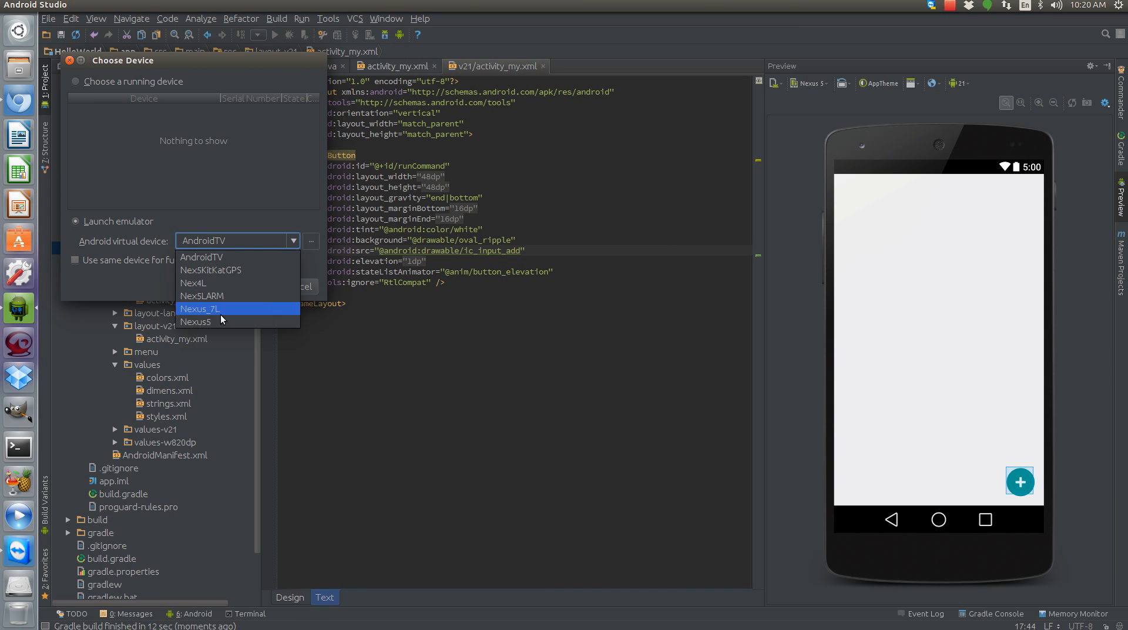
pyautogui.moveTo(221, 270)
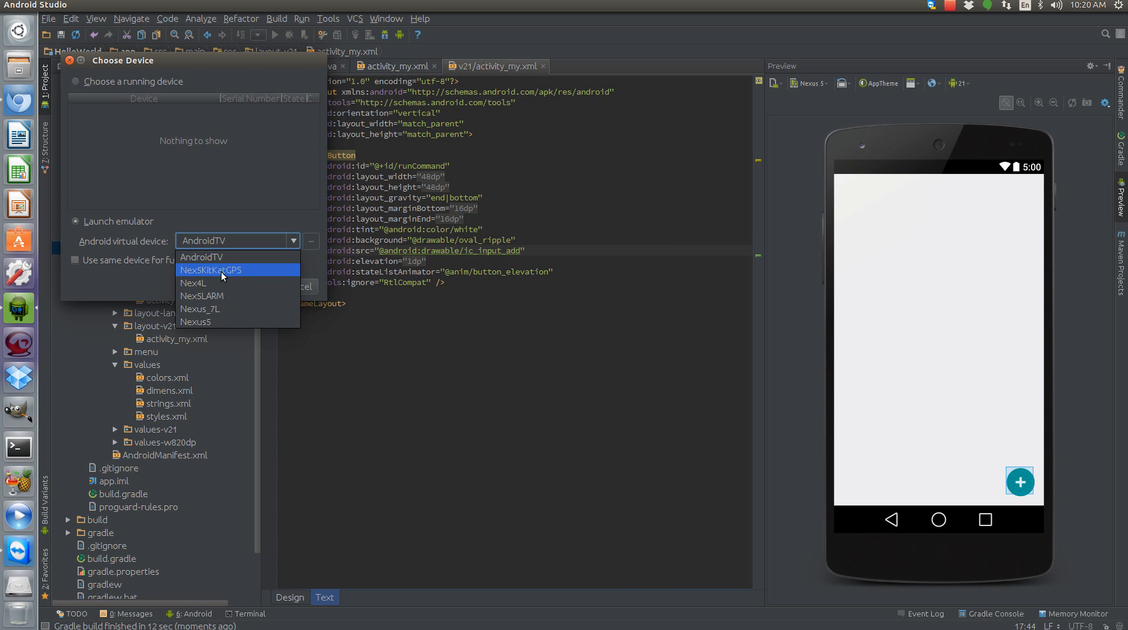
pyautogui.click(209, 269)
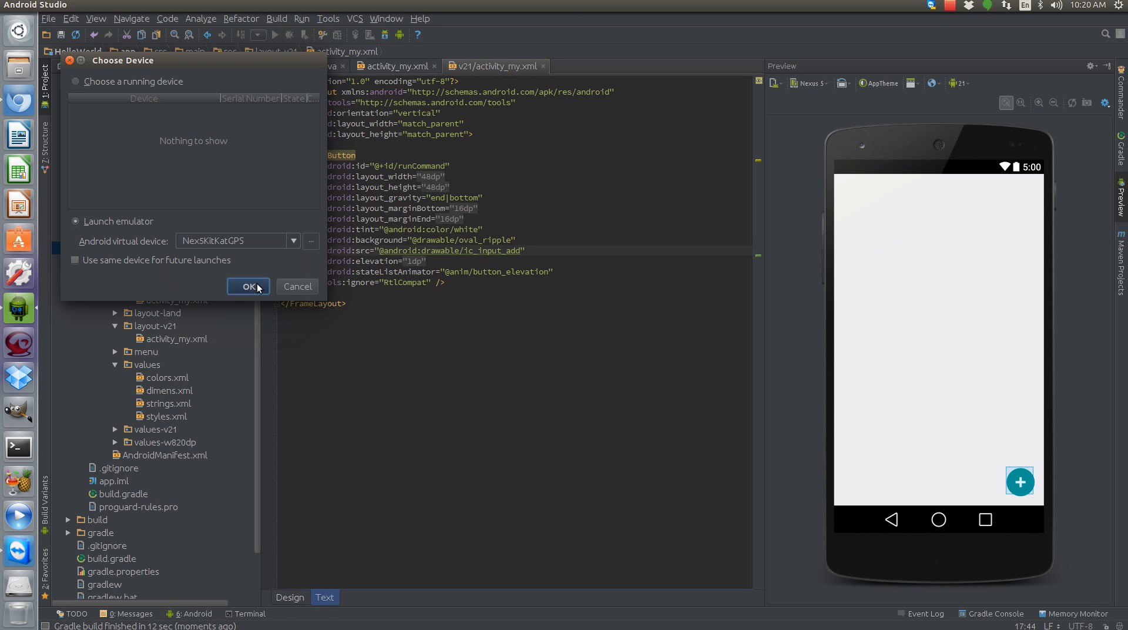
pyautogui.click(247, 287)
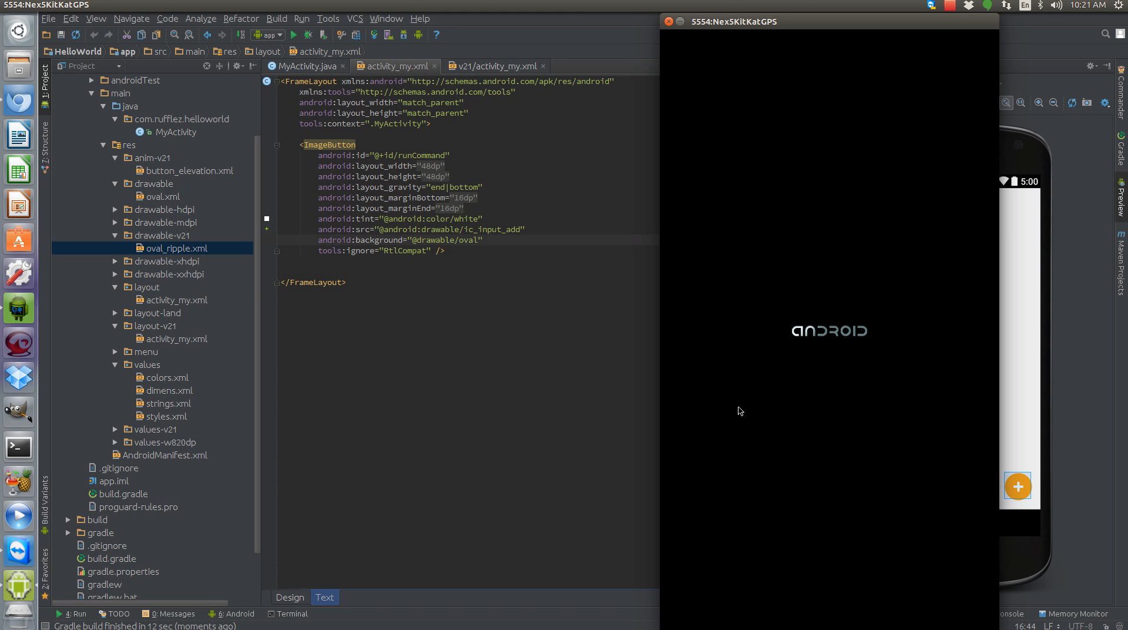
# Open button_elevation.xml, tap the app's plus button for the 'Selected Button' toast, then close the emulator
pyautogui.click(302, 66)
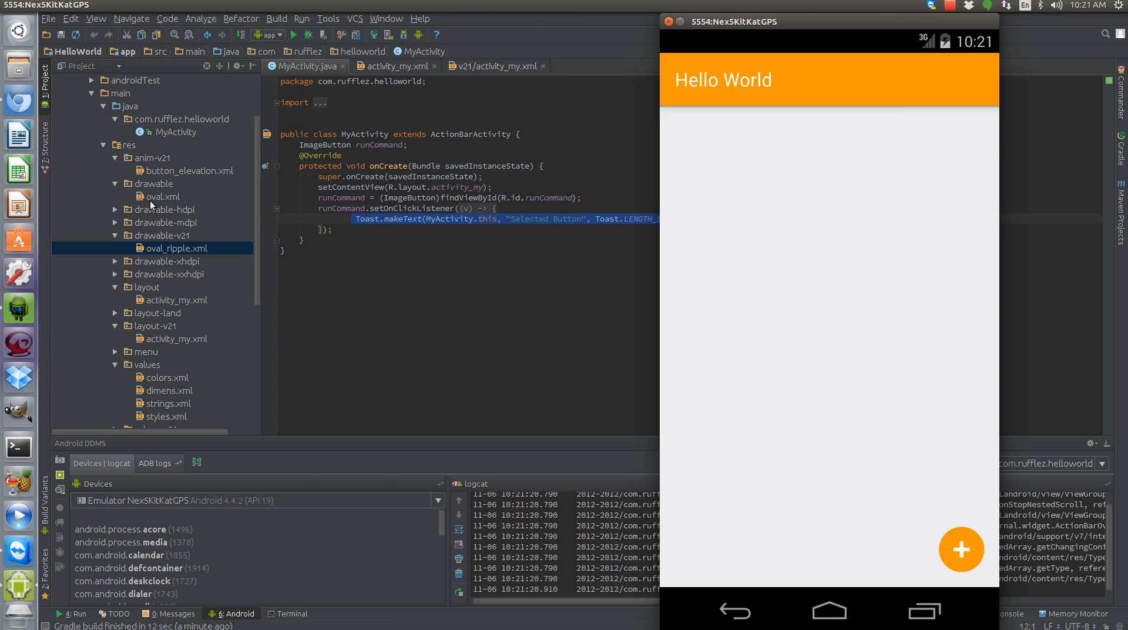
pyautogui.click(190, 170)
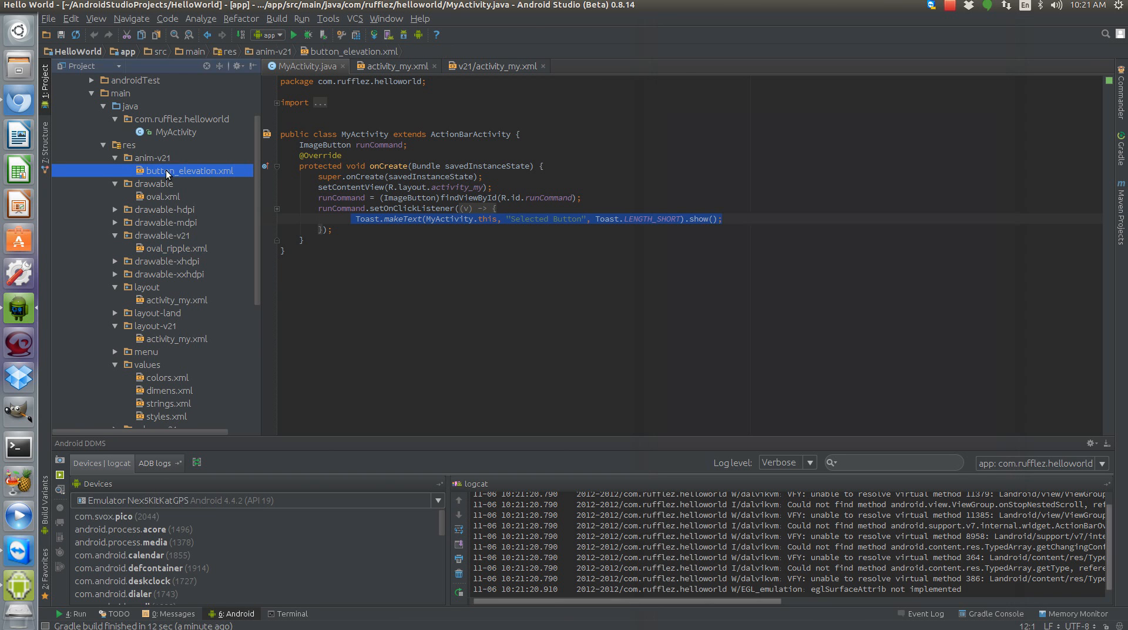
pyautogui.doubleClick(190, 170)
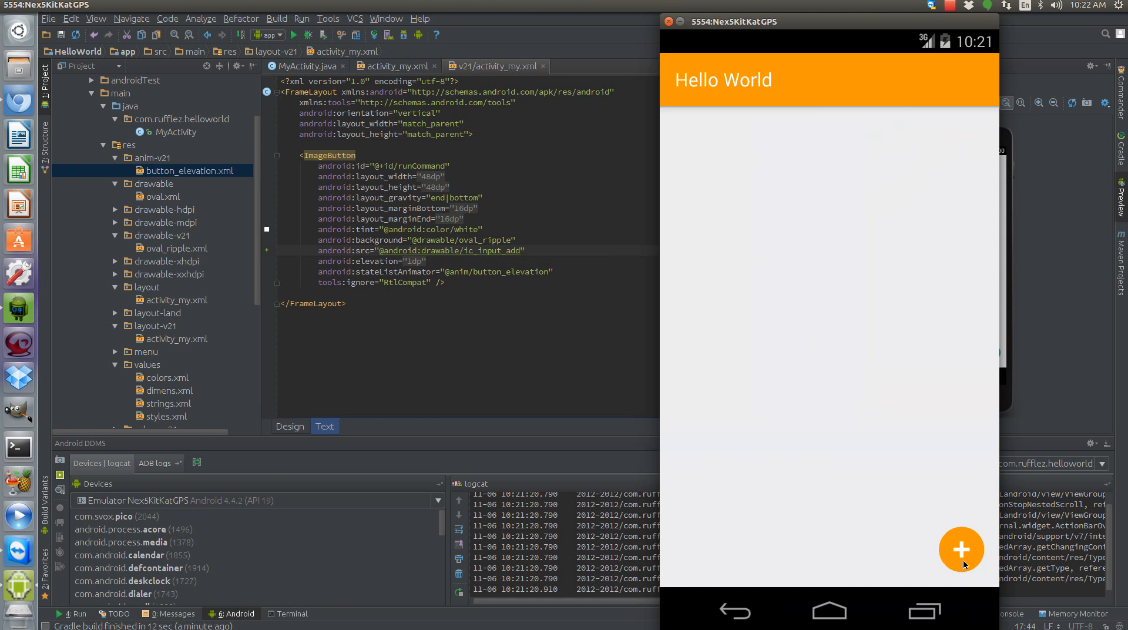
pyautogui.click(961, 548)
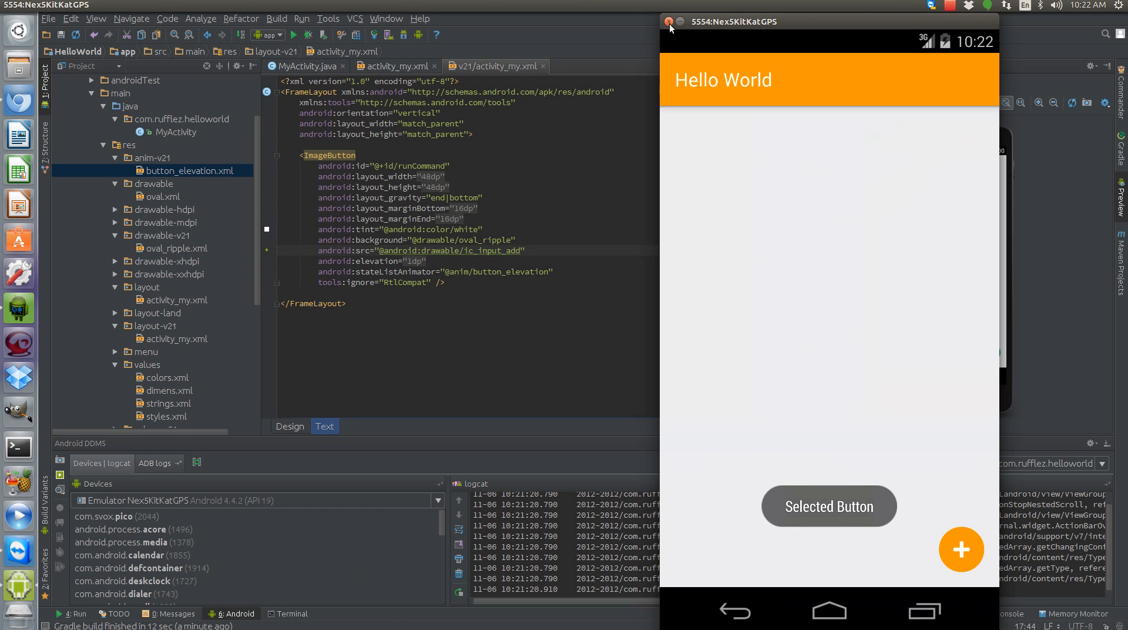
pyautogui.click(656, 21)
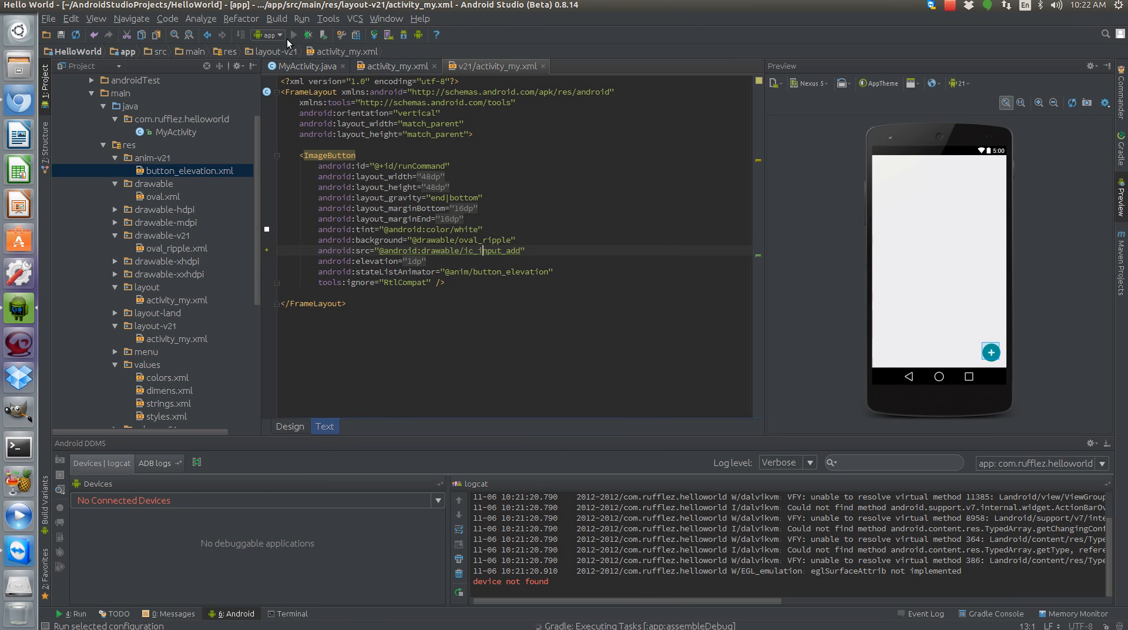
# Run the app again, launching it on the Nexus5 virtual device
pyautogui.click(291, 35)
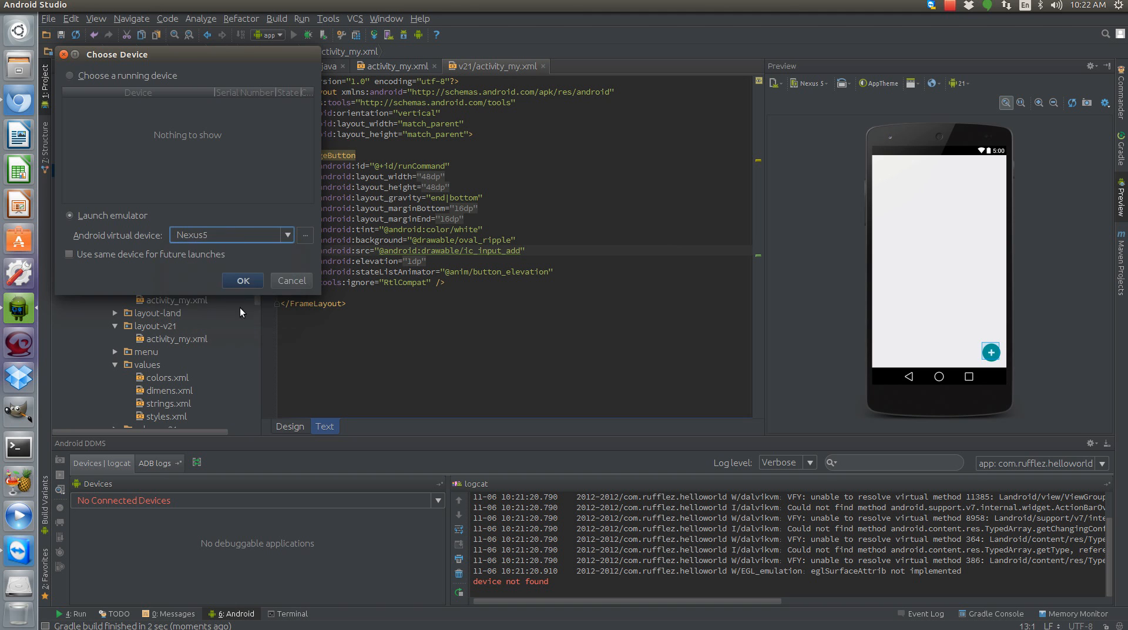
pyautogui.click(243, 280)
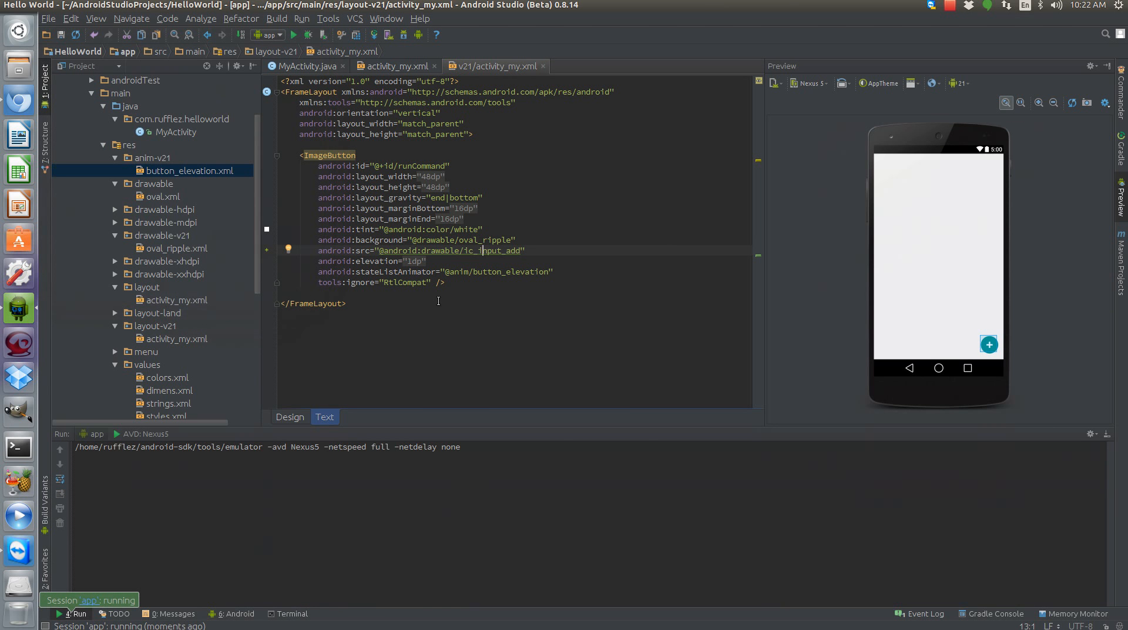
pyautogui.moveTo(470, 275)
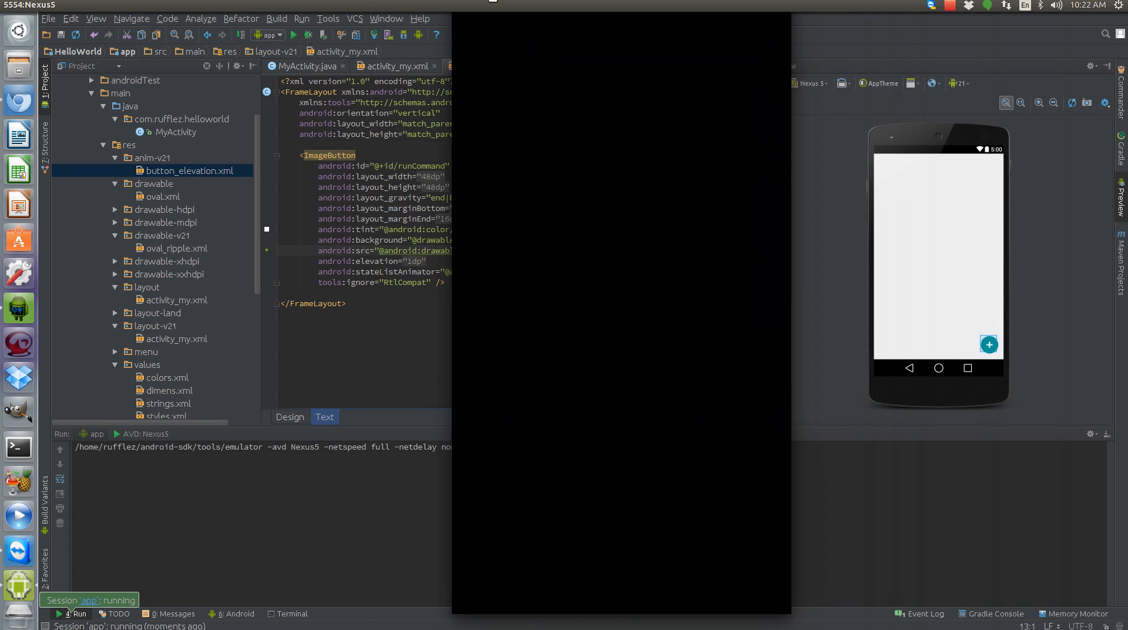
pyautogui.moveTo(596, 274)
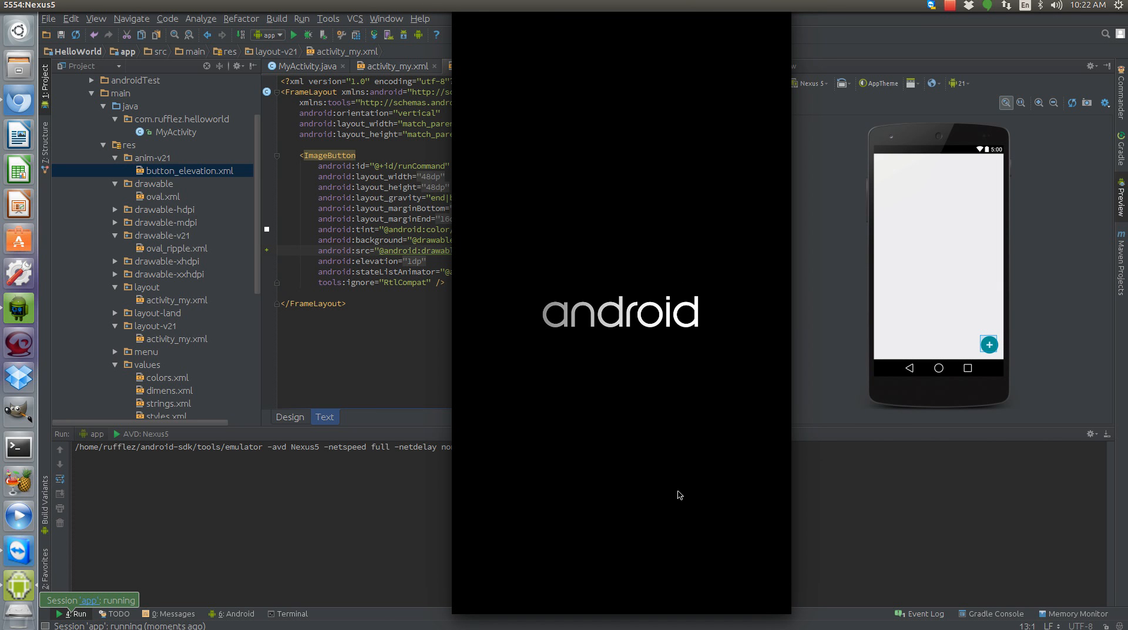
pyautogui.moveTo(761, 559)
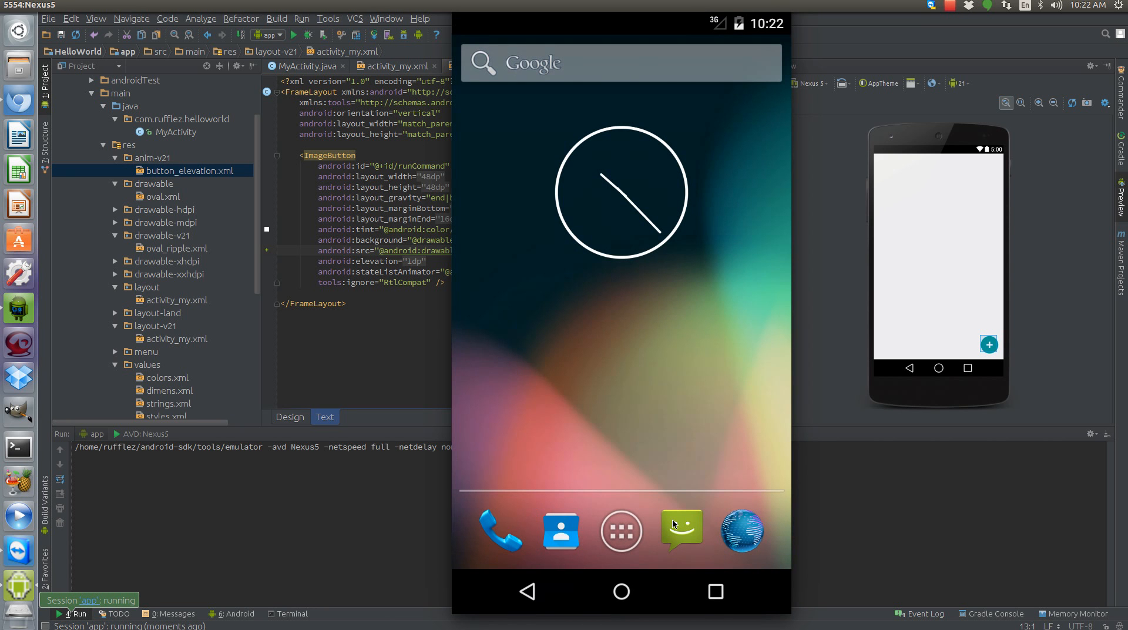
pyautogui.moveTo(726, 553)
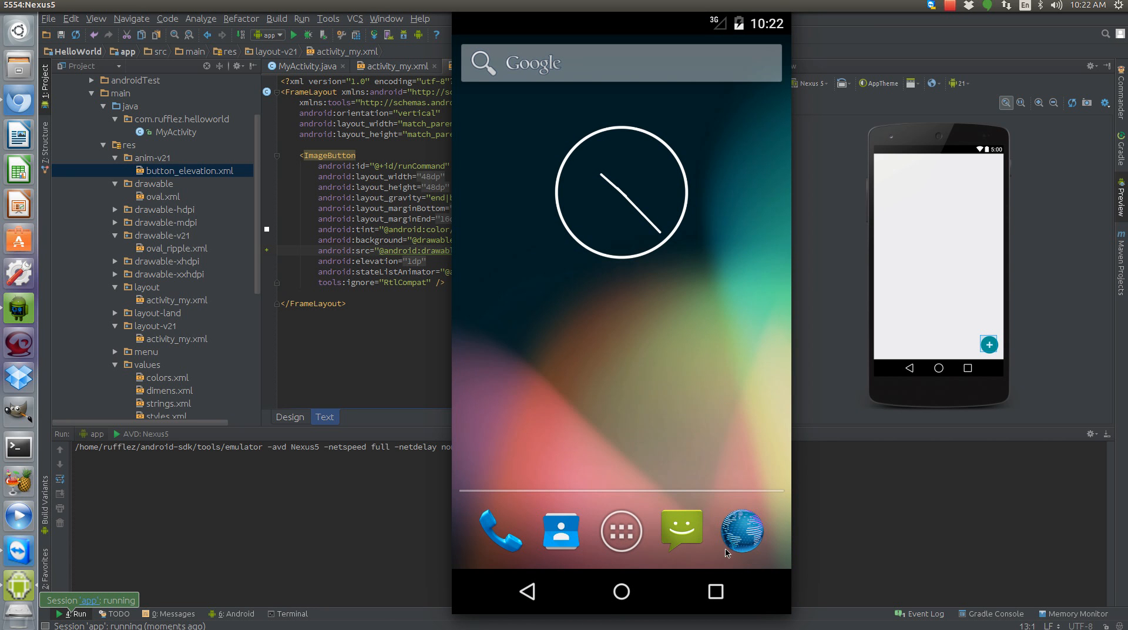
pyautogui.moveTo(727, 551)
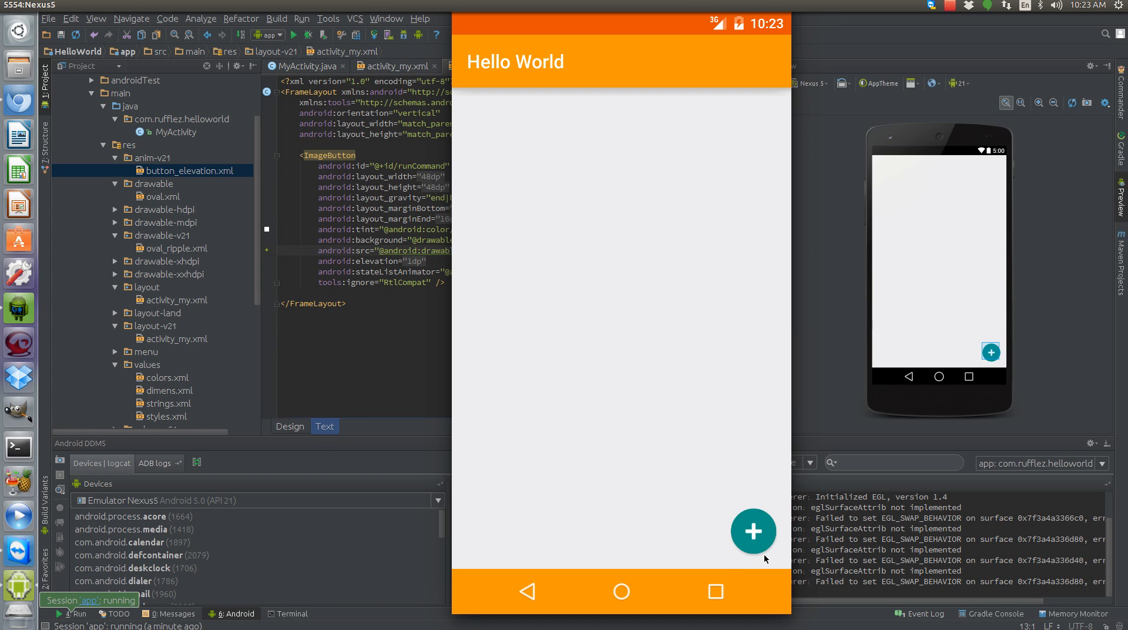
pyautogui.moveTo(765, 558)
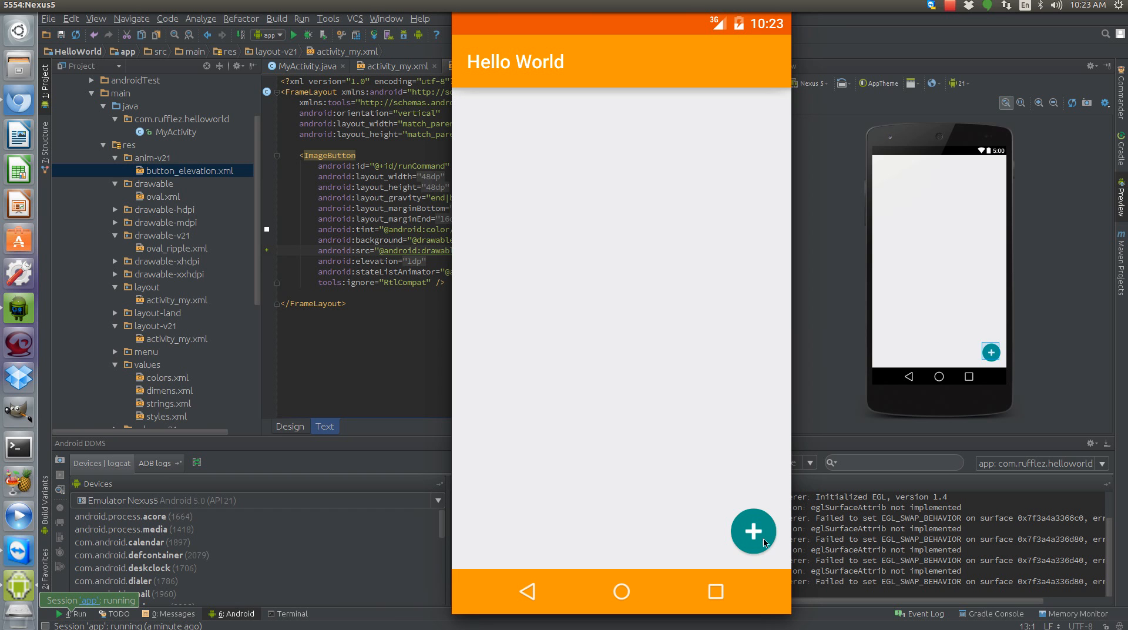
pyautogui.click(754, 531)
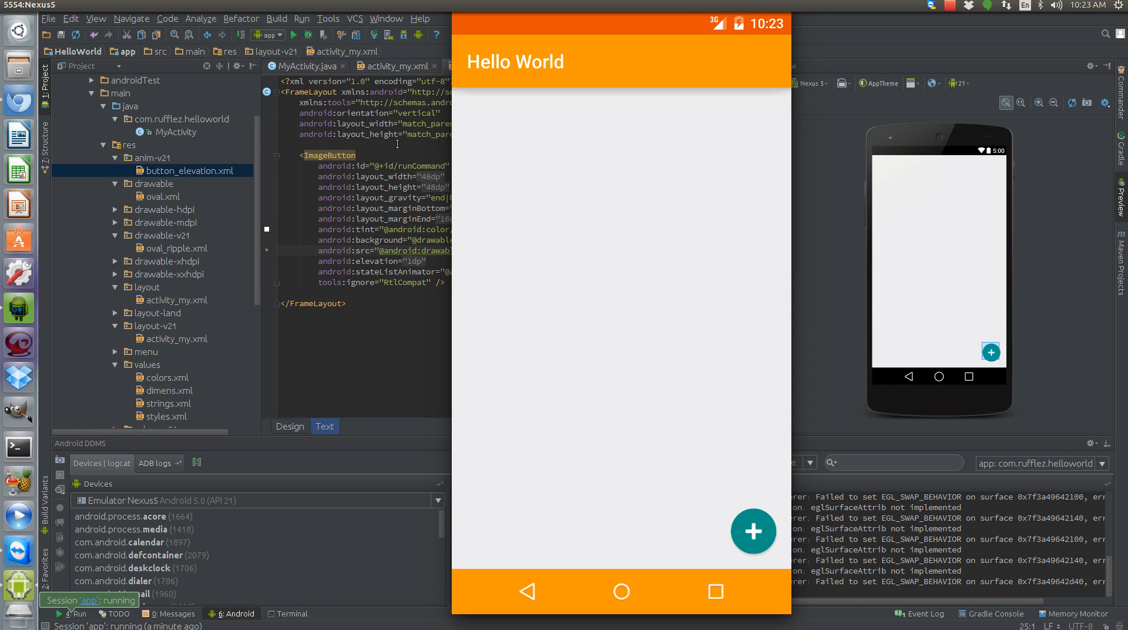
pyautogui.moveTo(462, 73)
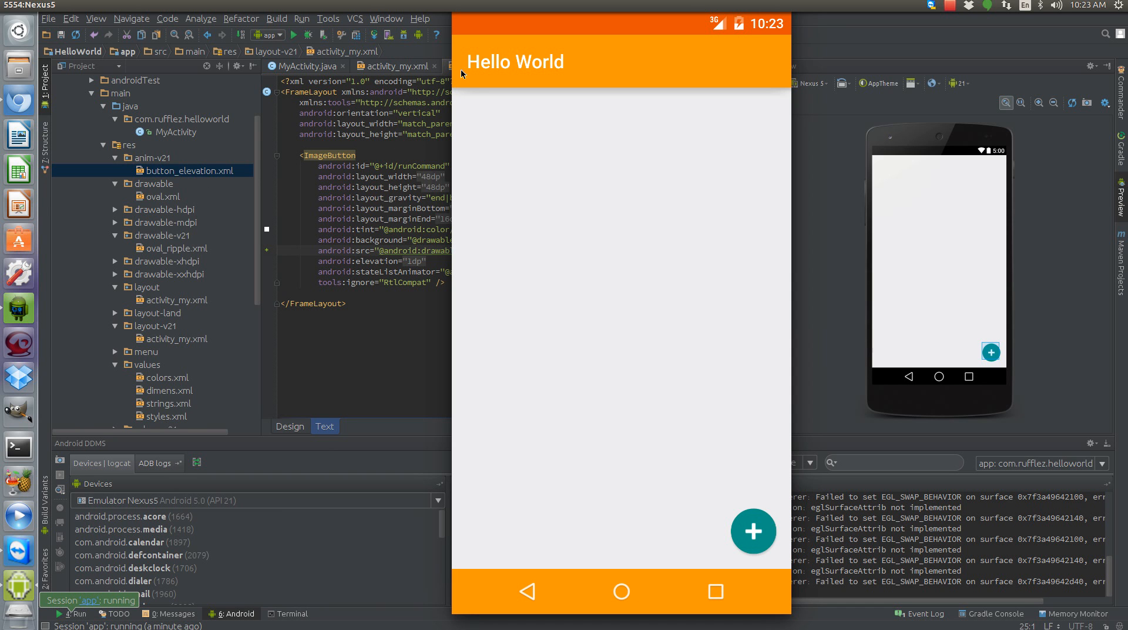
pyautogui.moveTo(776, 178)
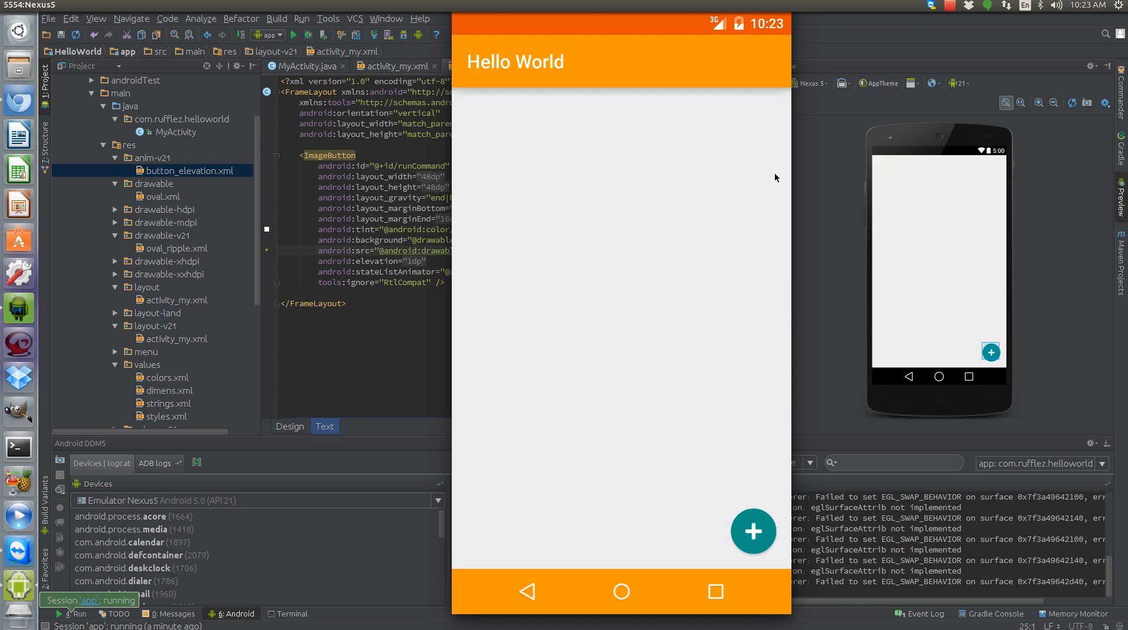
pyautogui.moveTo(586, 372)
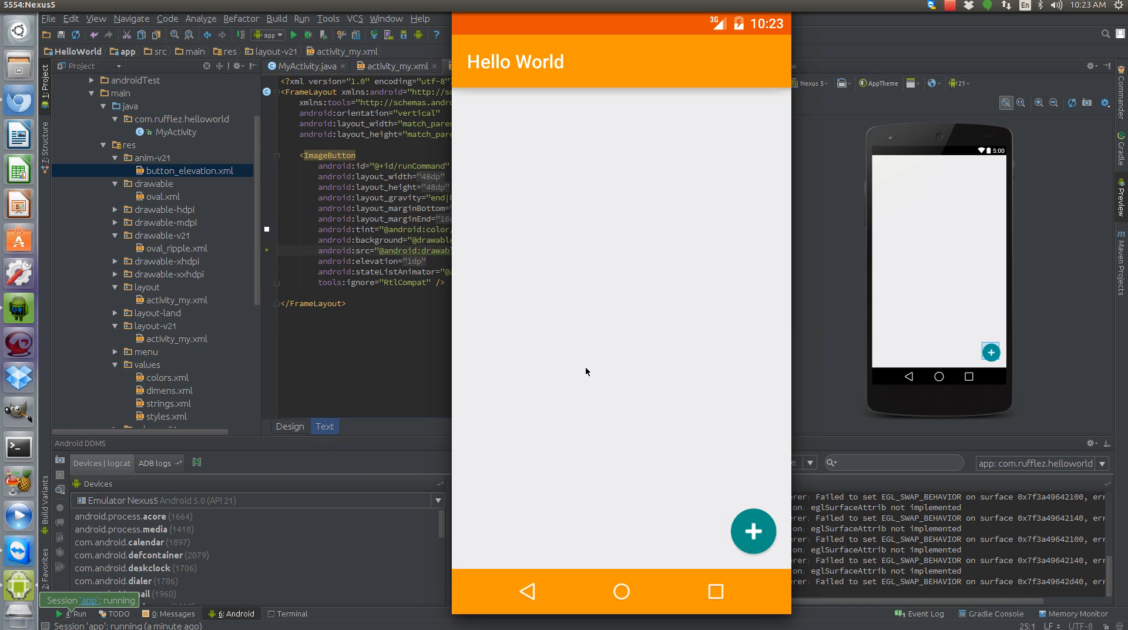